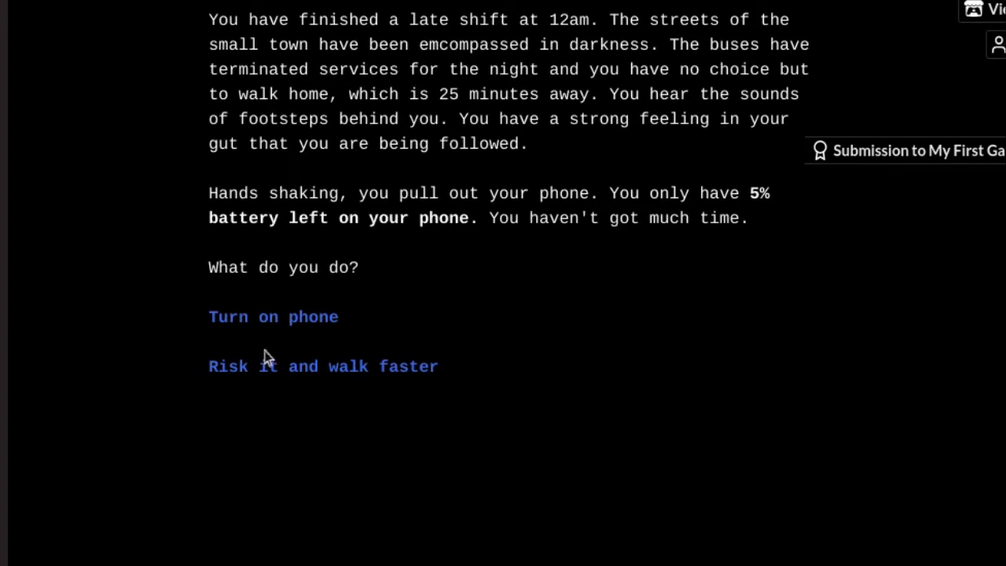
Step: Choose 'Risk it and walk faster' and read on to the underpass 'Start running' choice
click(324, 366)
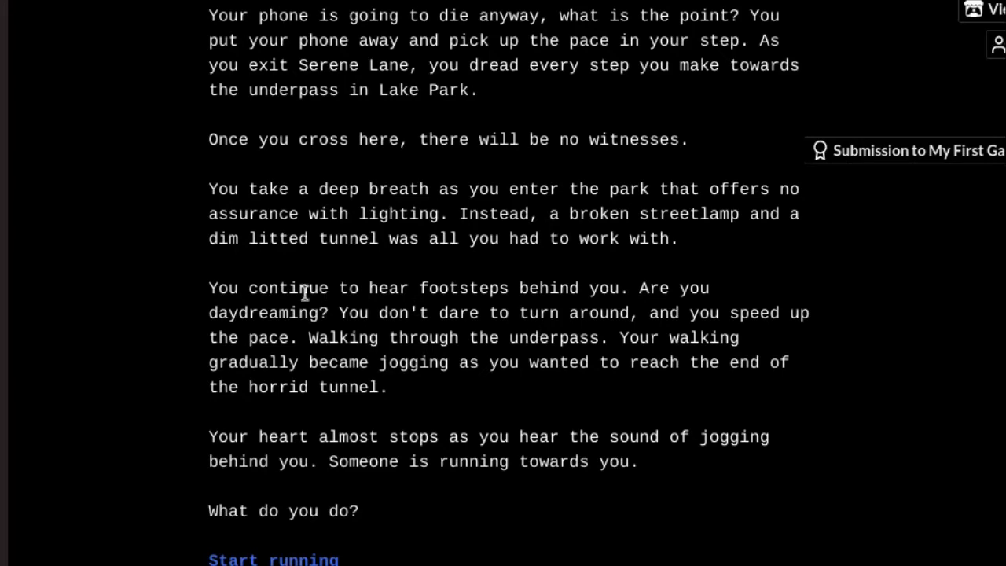
Step: Choose 'Start running' to reach the sprint down Combe Street passage
click(274, 559)
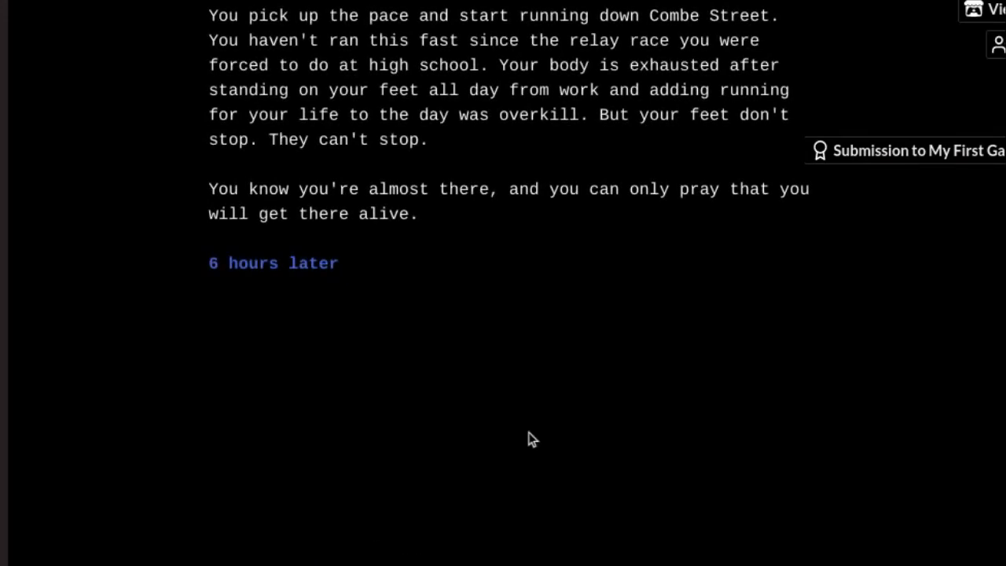
mouse_move(263, 324)
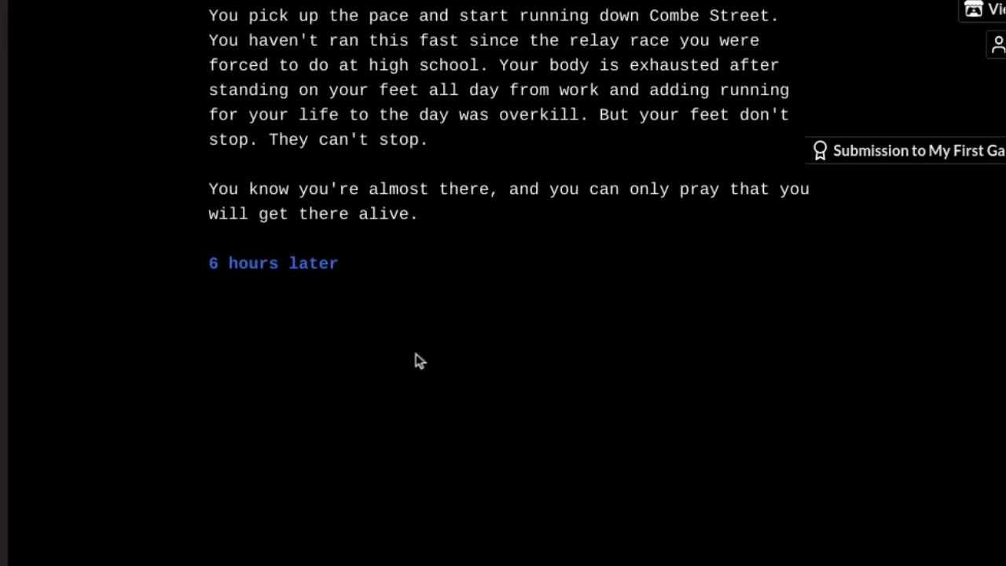
mouse_move(282, 236)
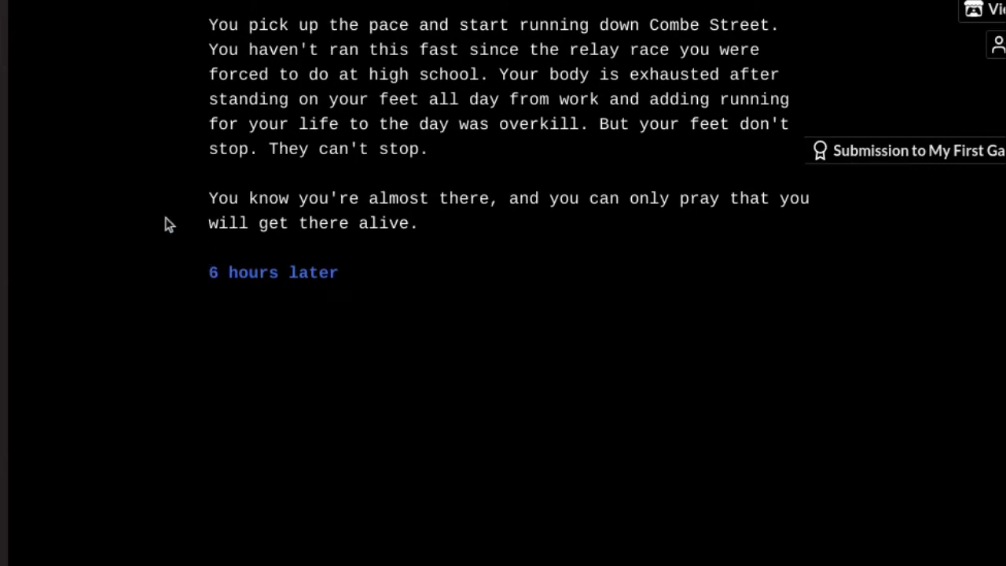
mouse_move(132, 201)
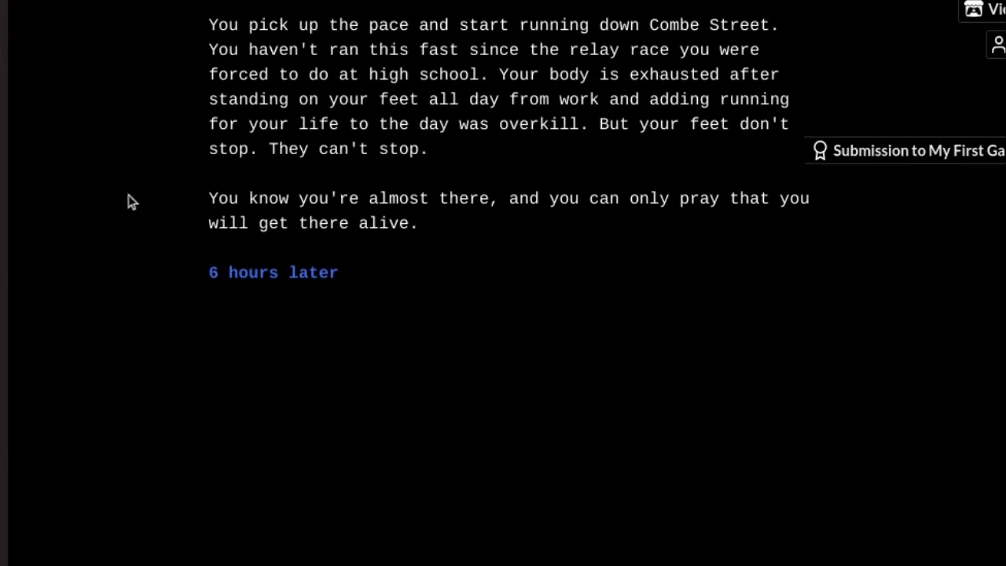
mouse_move(129, 206)
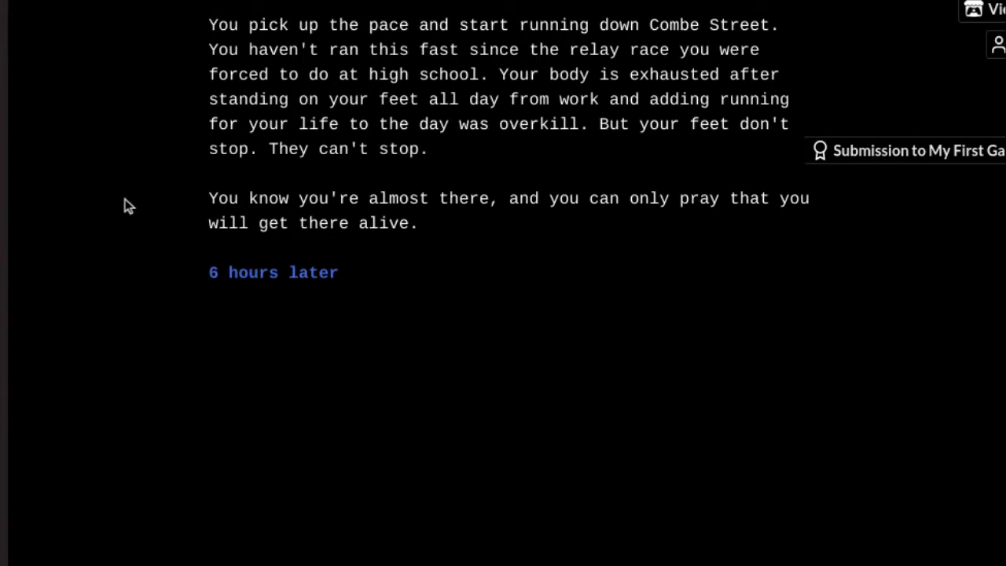
mouse_move(126, 183)
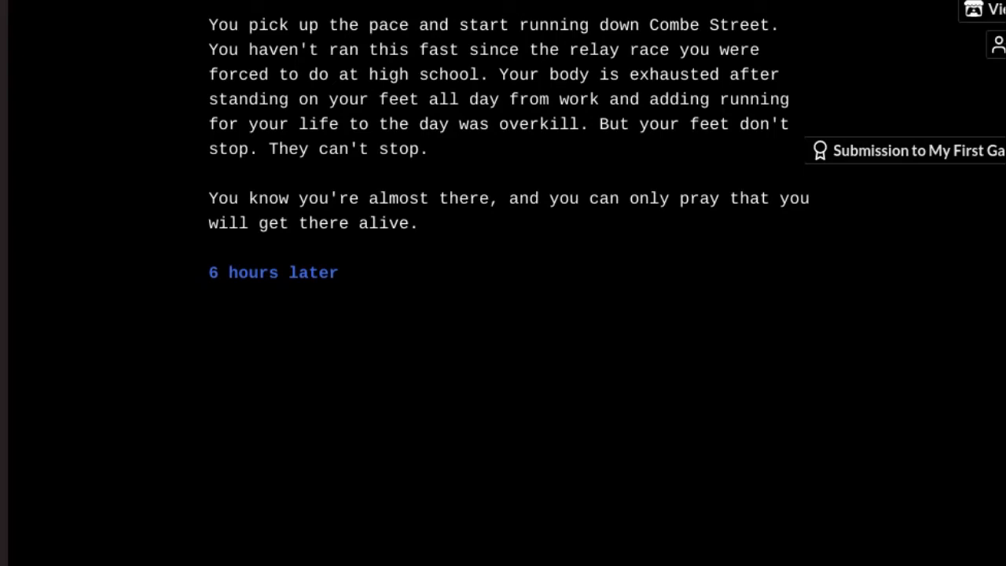
mouse_move(101, 223)
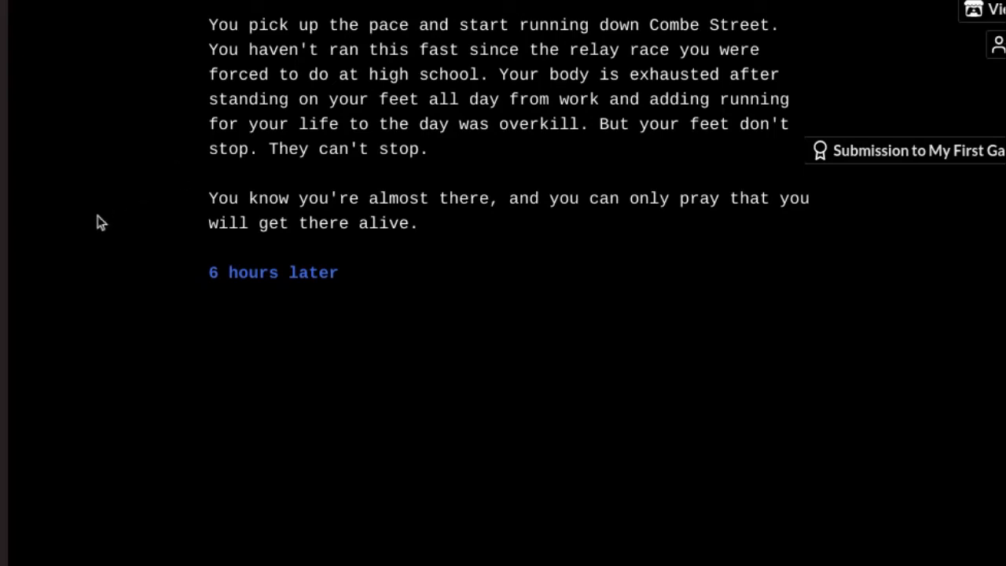
mouse_move(129, 63)
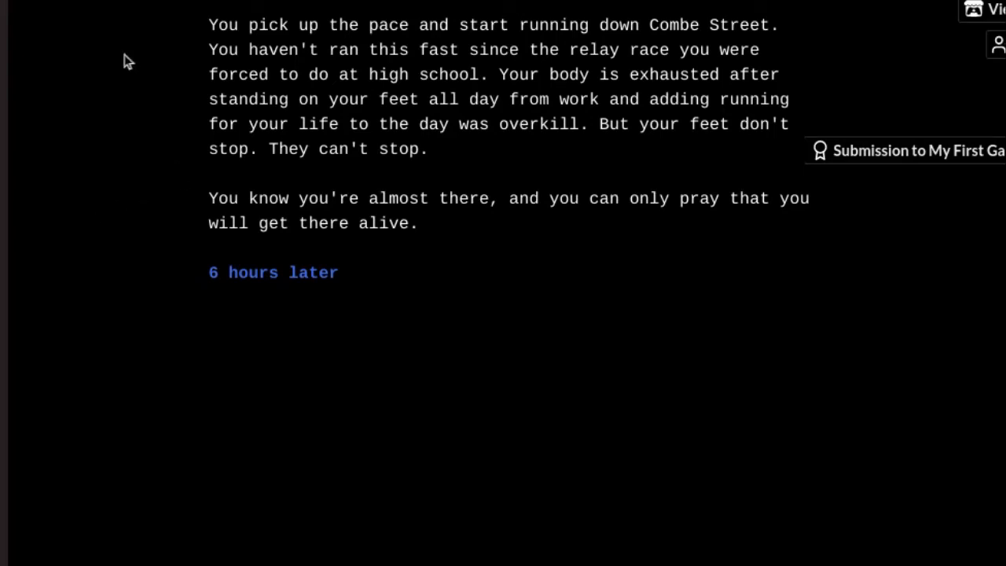
mouse_move(88, 201)
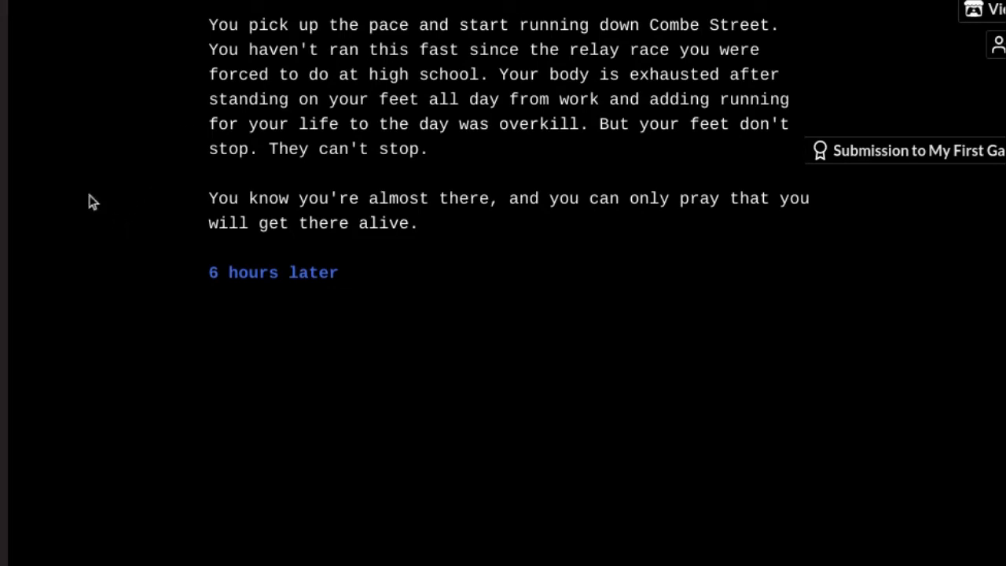
mouse_move(66, 196)
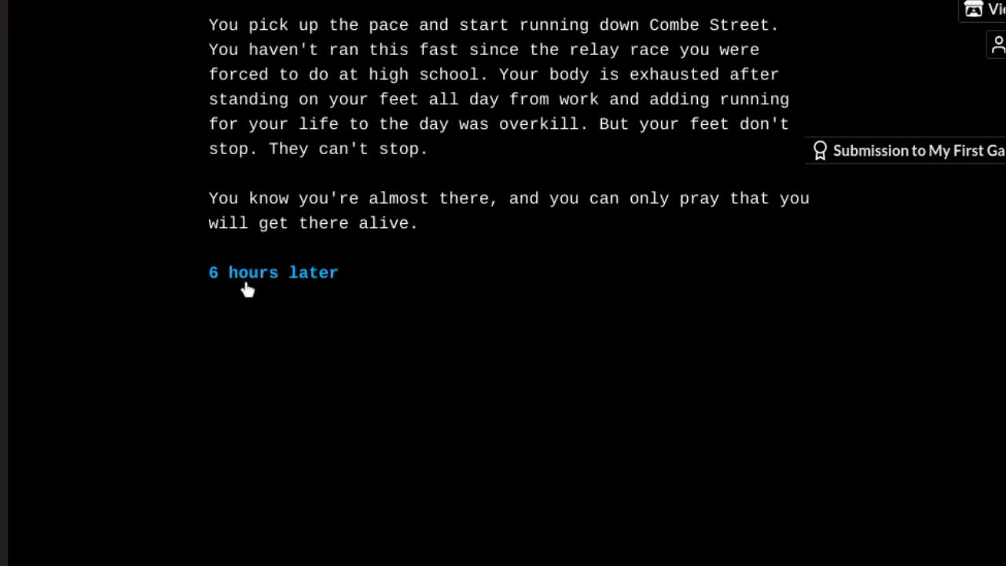
mouse_move(262, 274)
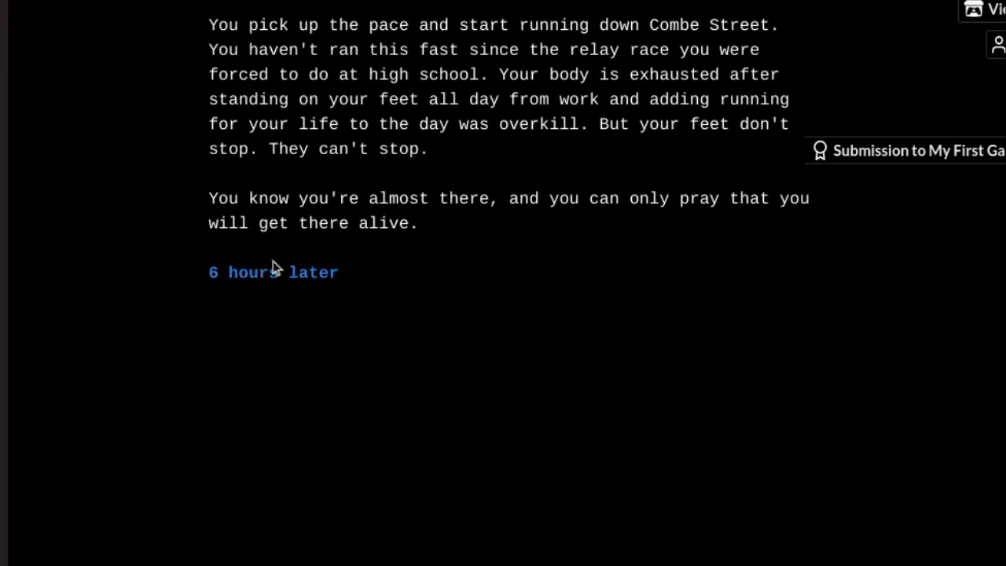
mouse_move(267, 275)
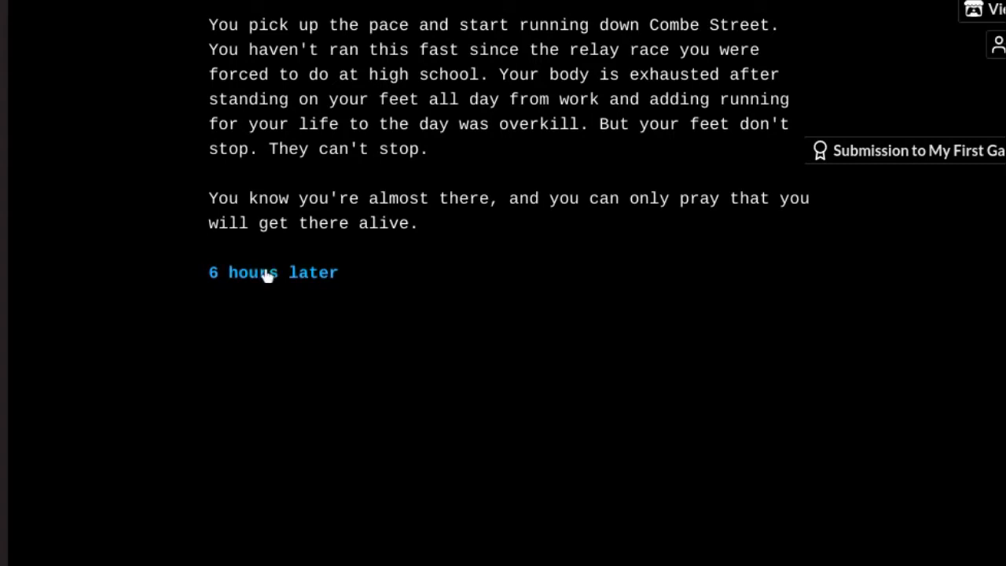
Step: Jump '6 hours later' to the ending where you return home safely
click(274, 272)
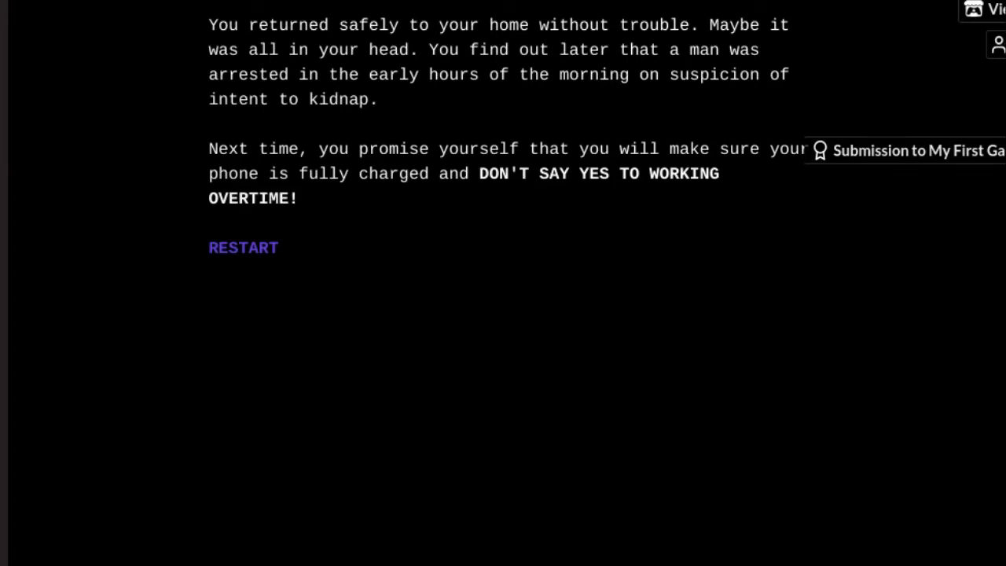
mouse_move(393, 258)
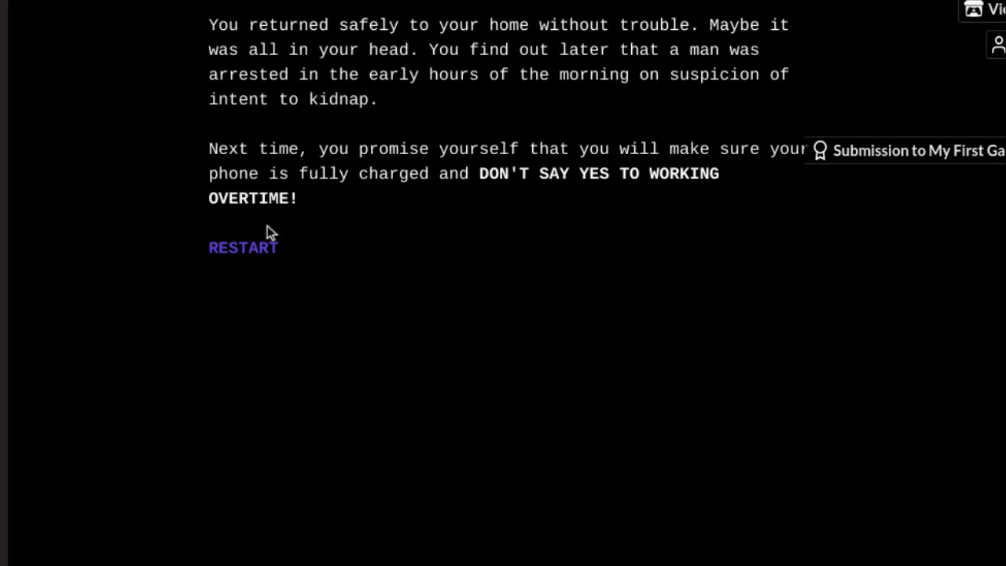
Step: Restart, start a new run, turn on the phone and dial 911 until it dies
click(242, 249)
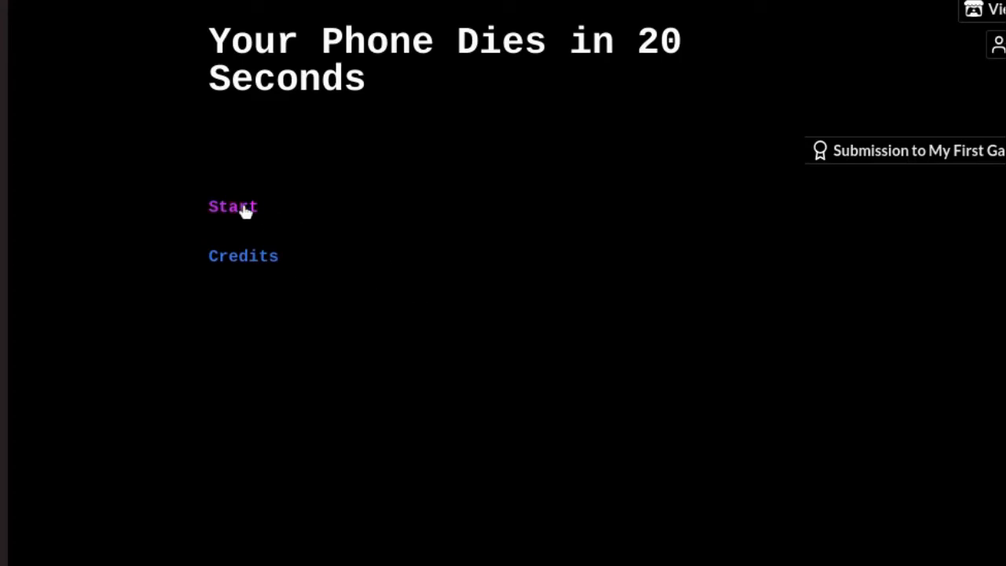
click(233, 206)
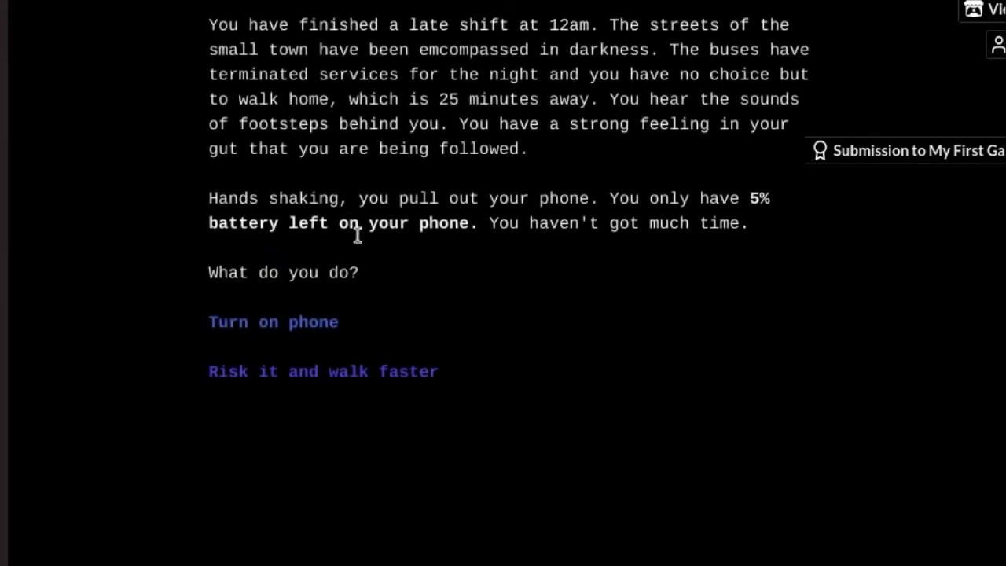
click(274, 321)
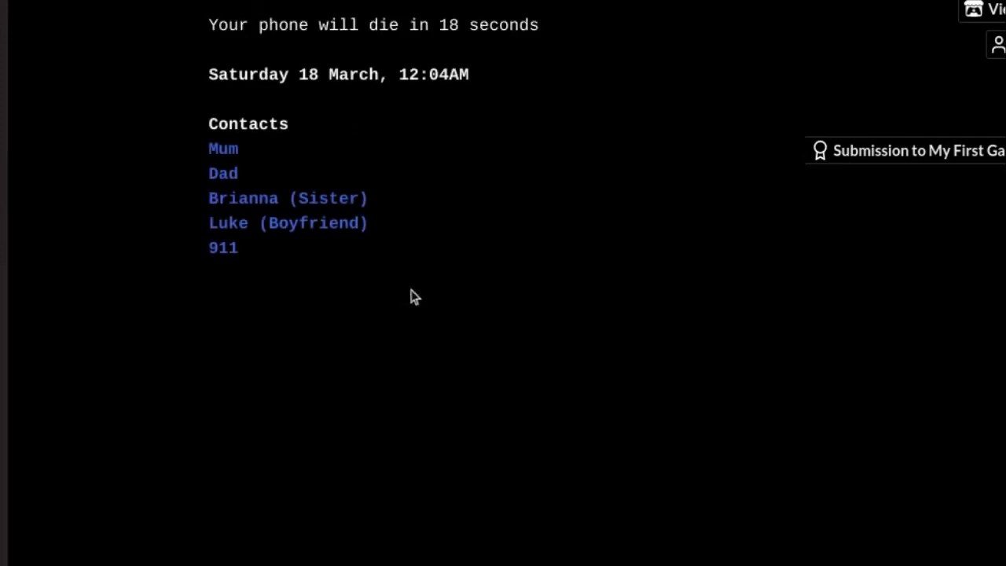
mouse_move(439, 273)
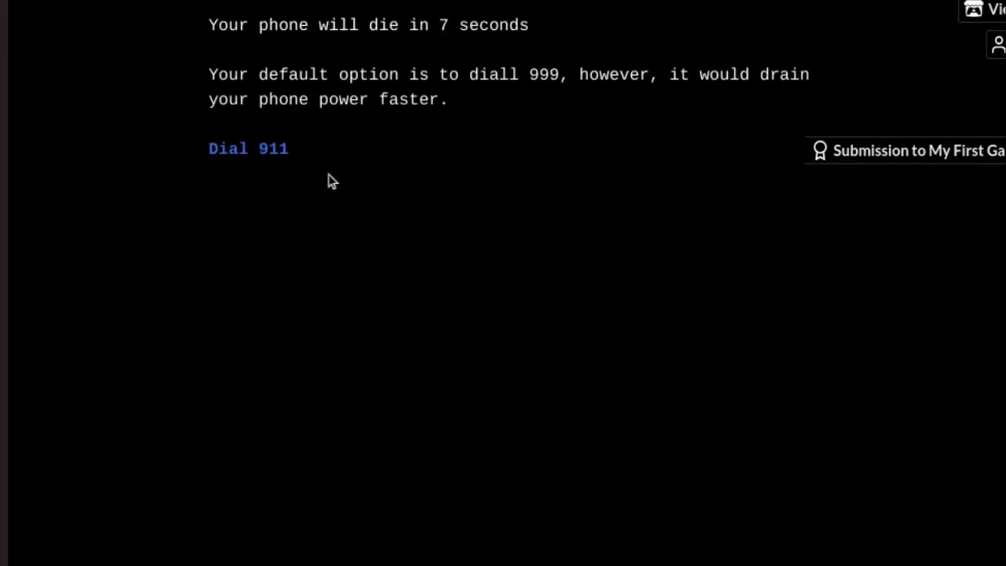
click(249, 148)
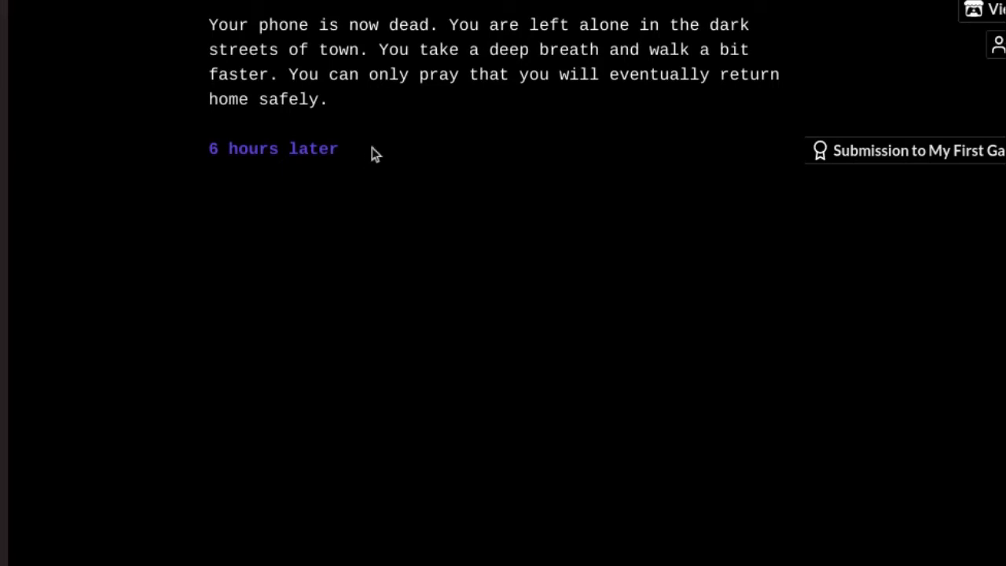
mouse_move(291, 179)
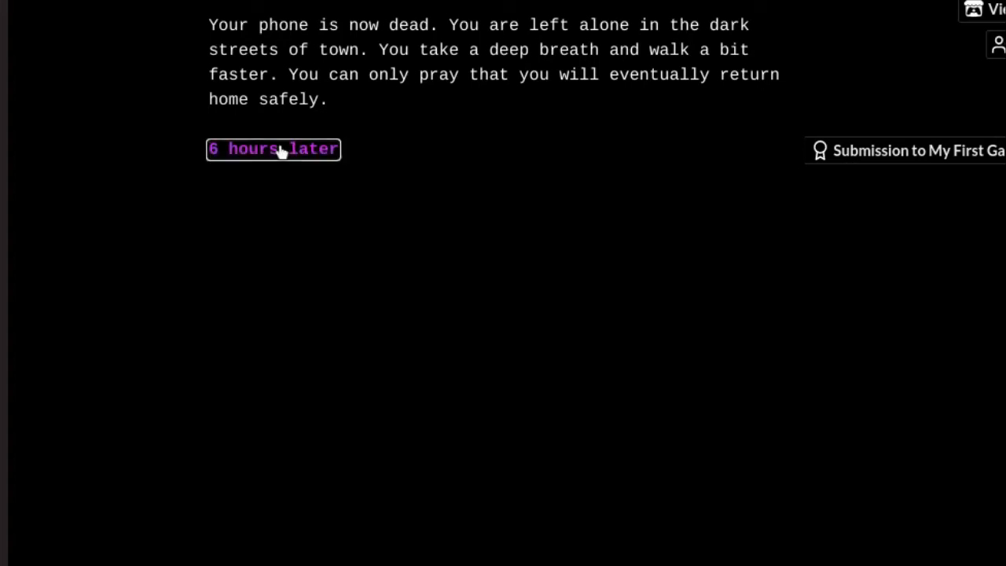
Step: Skip six hours to the missing-woman ending, then restart into a fresh playthrough
click(274, 148)
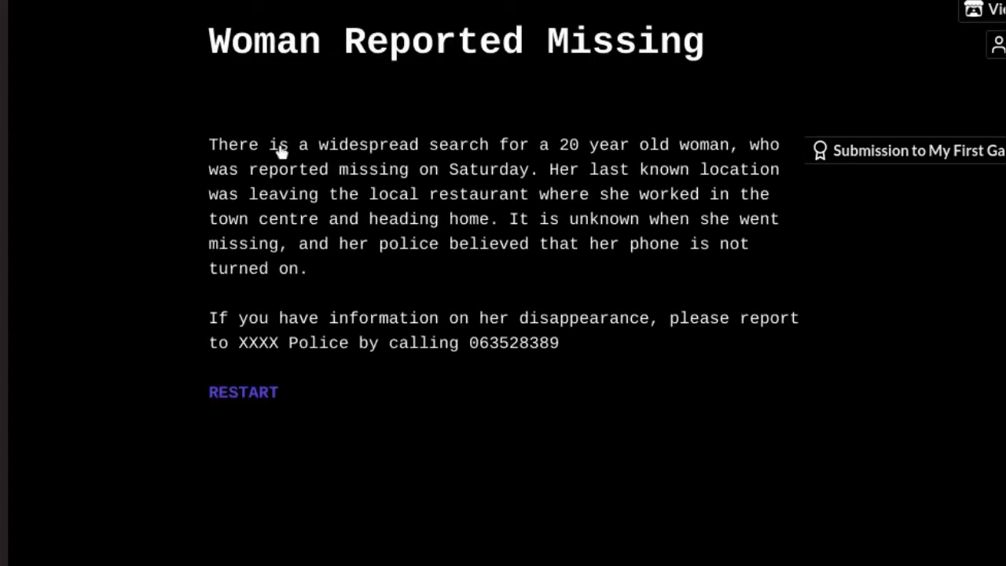
mouse_move(331, 306)
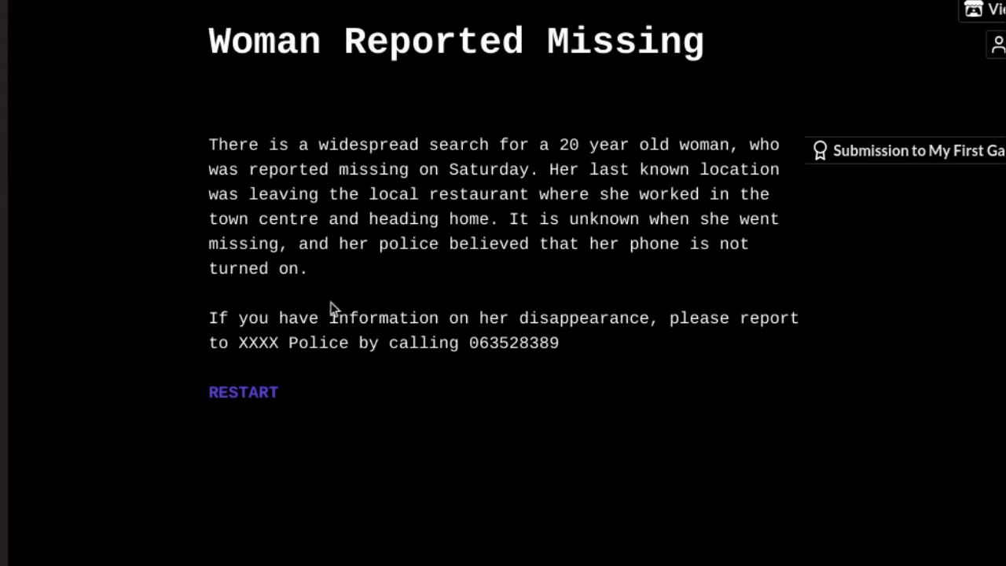
mouse_move(354, 217)
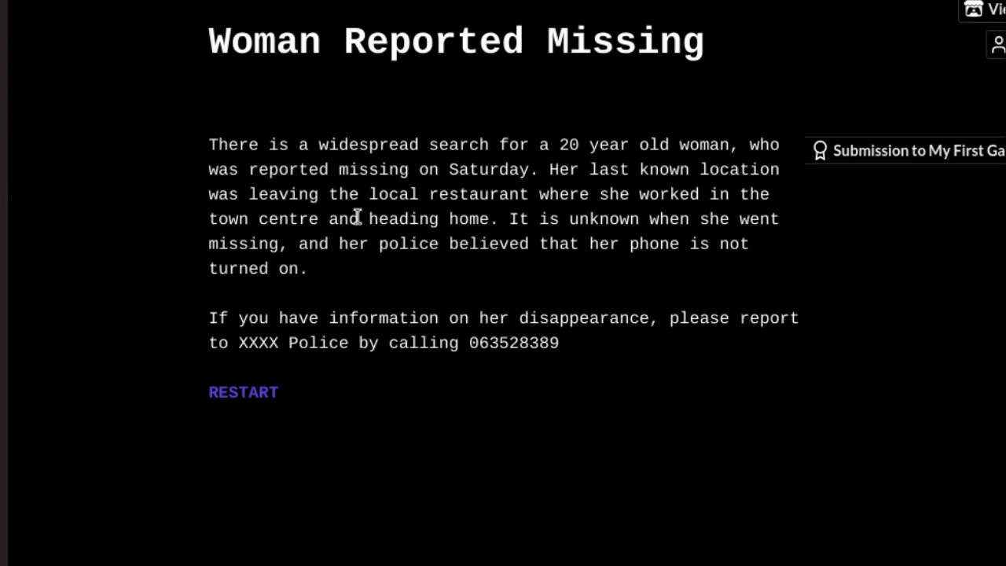
mouse_move(329, 301)
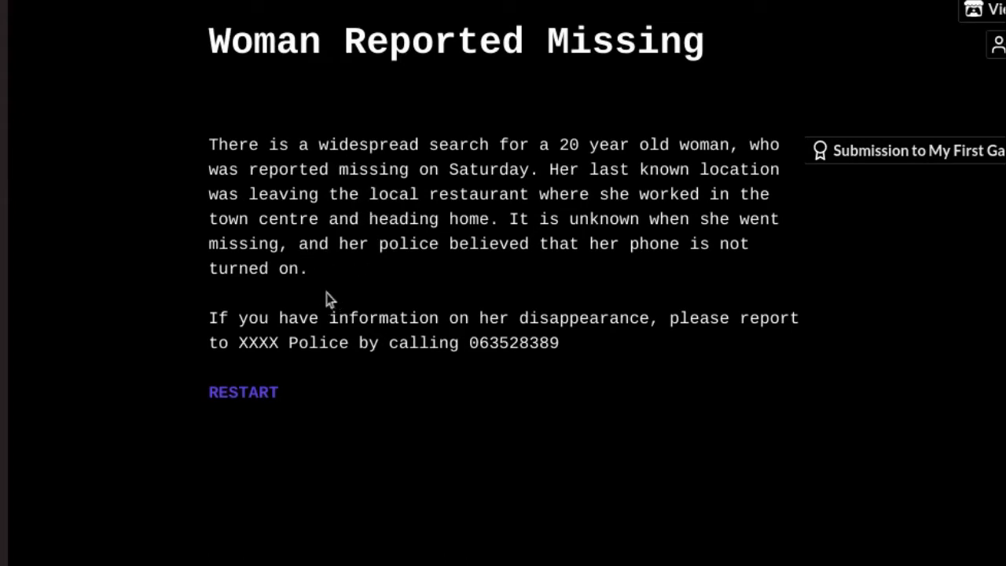
mouse_move(177, 321)
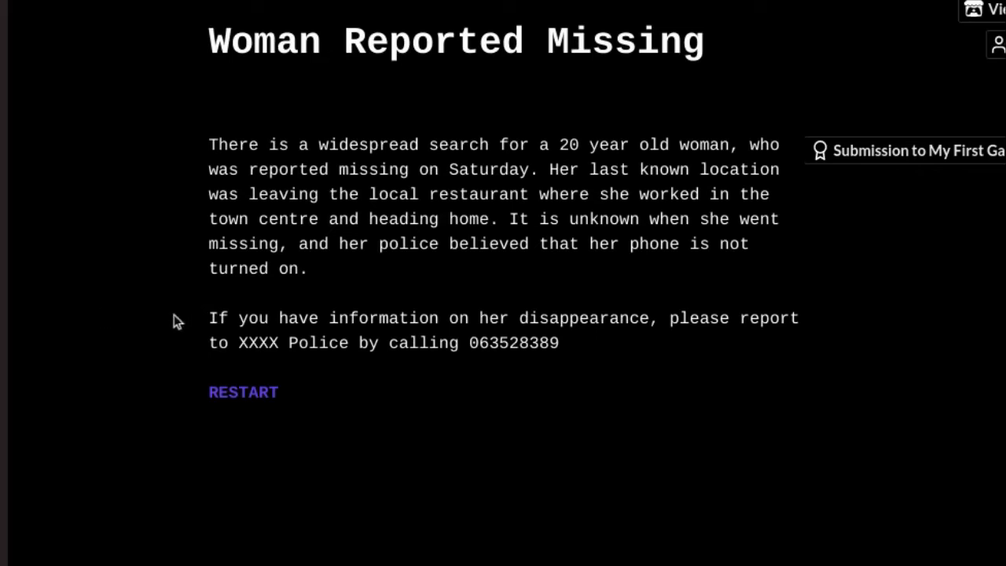
mouse_move(144, 338)
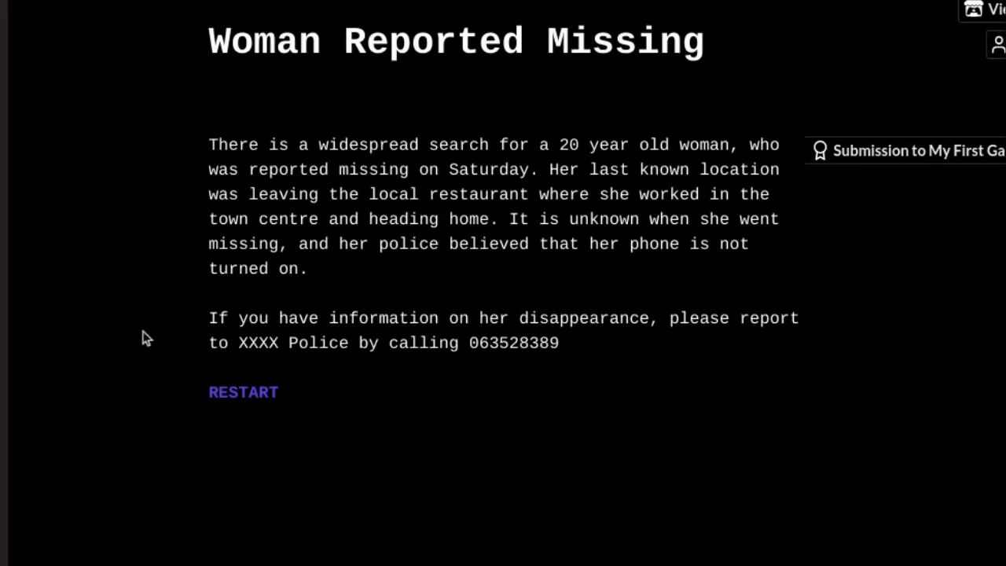
mouse_move(129, 350)
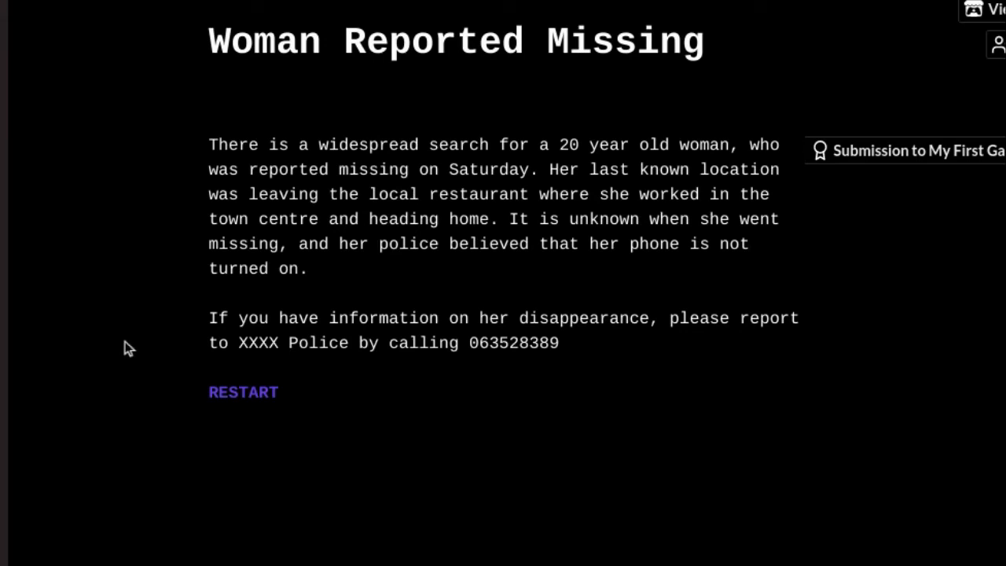
mouse_move(116, 353)
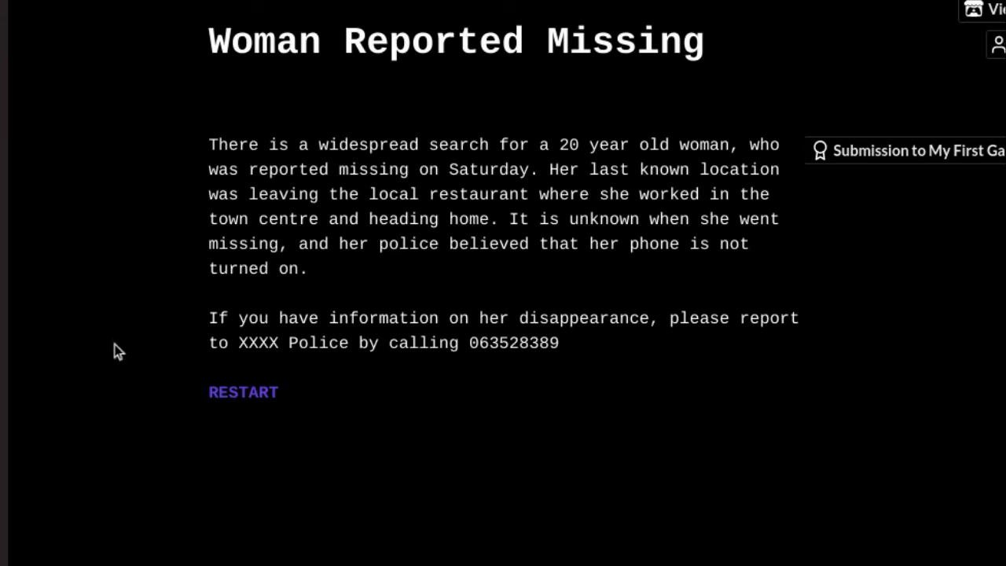
mouse_move(123, 344)
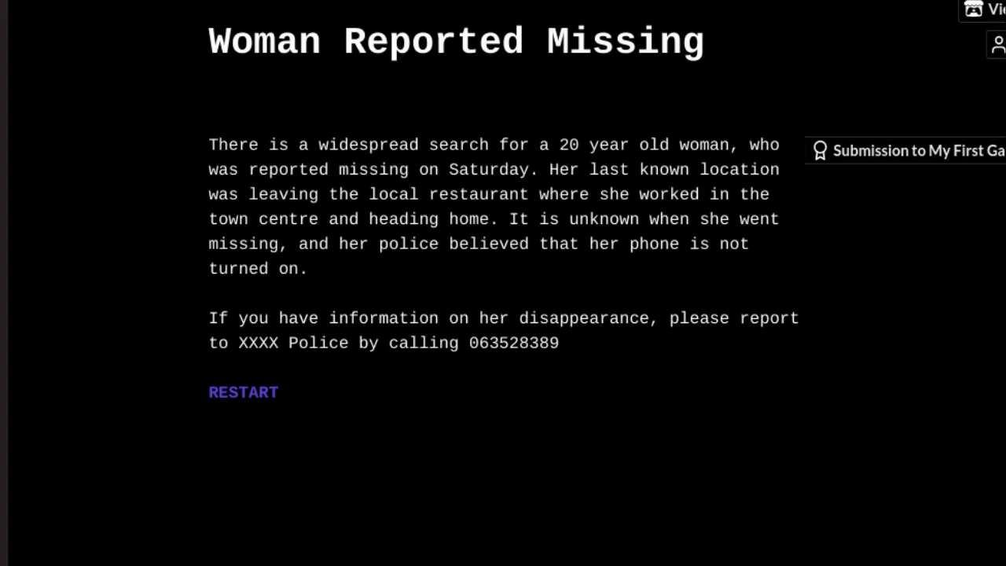
mouse_move(133, 344)
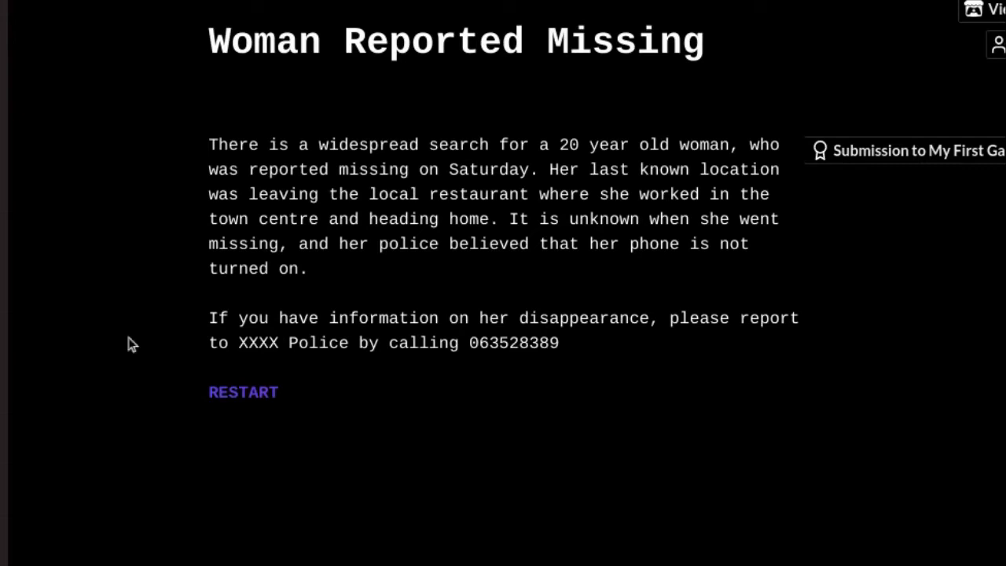
mouse_move(119, 374)
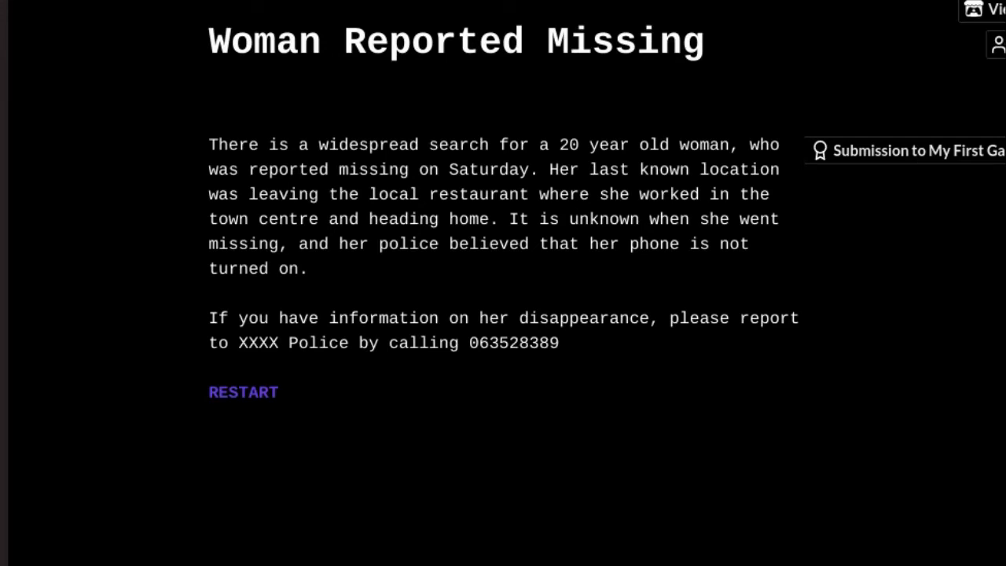
mouse_move(243, 393)
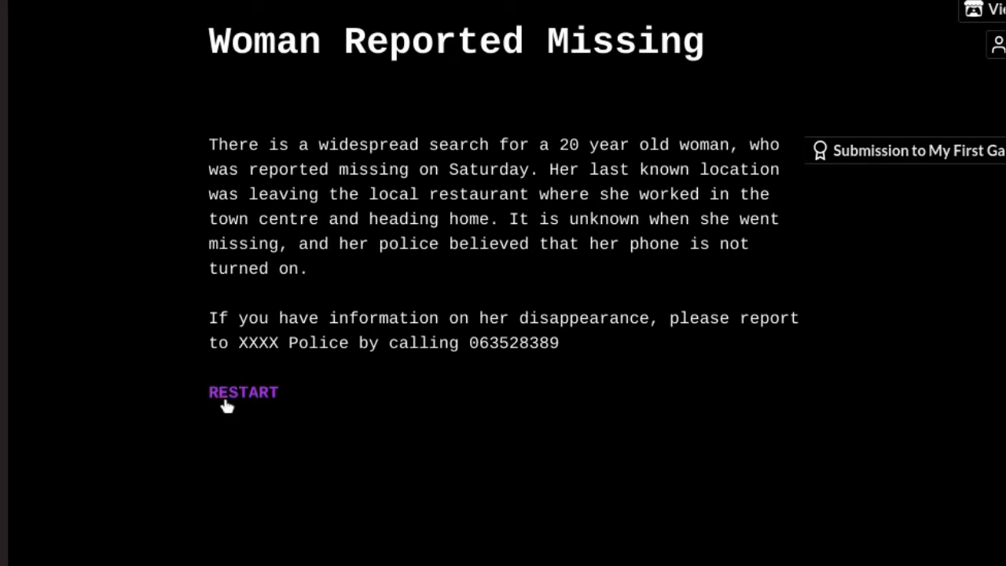
click(242, 393)
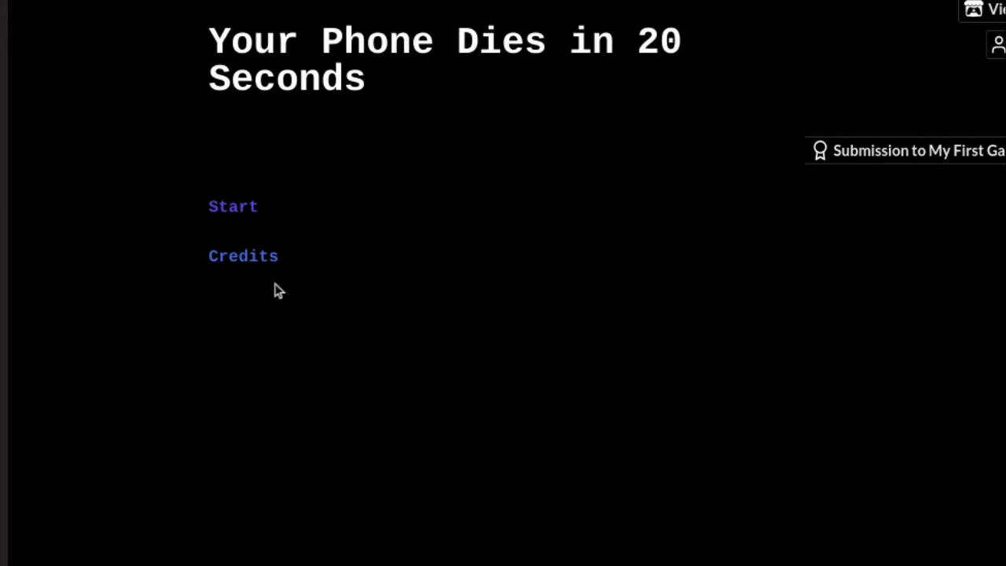
click(233, 206)
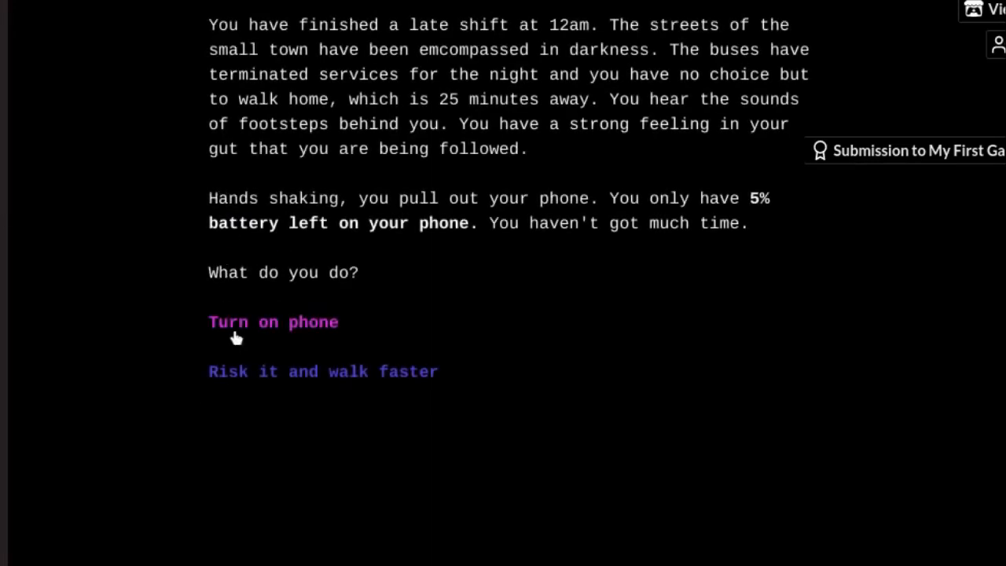
Step: Turn on the phone, call Mum, say you need help, you're being followed, something isn't right
click(273, 322)
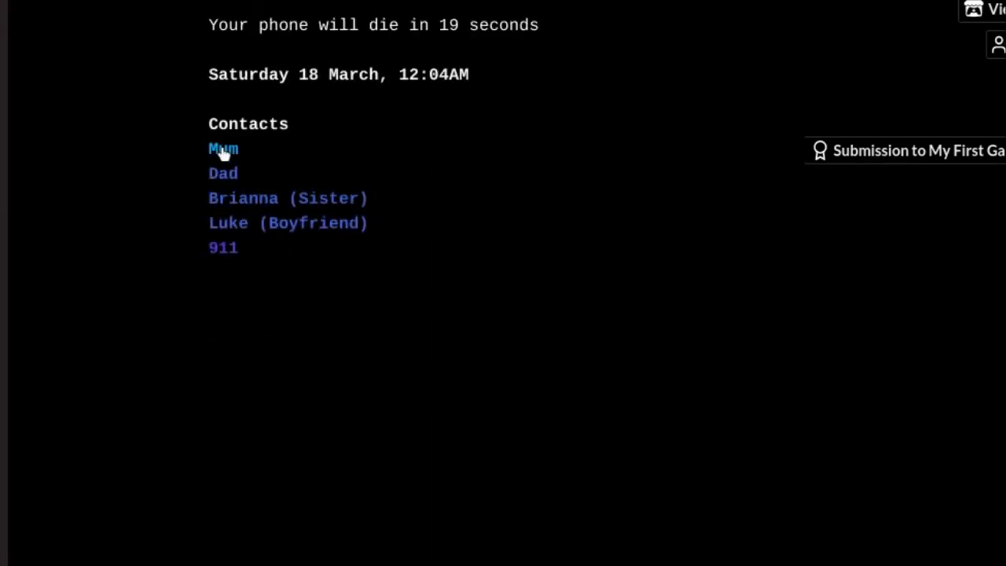
click(224, 147)
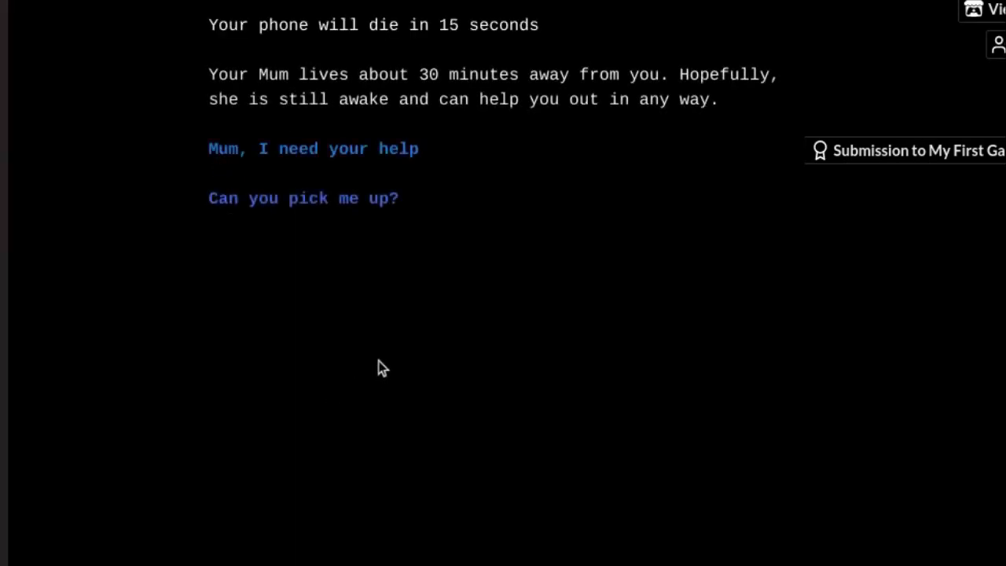
mouse_move(378, 182)
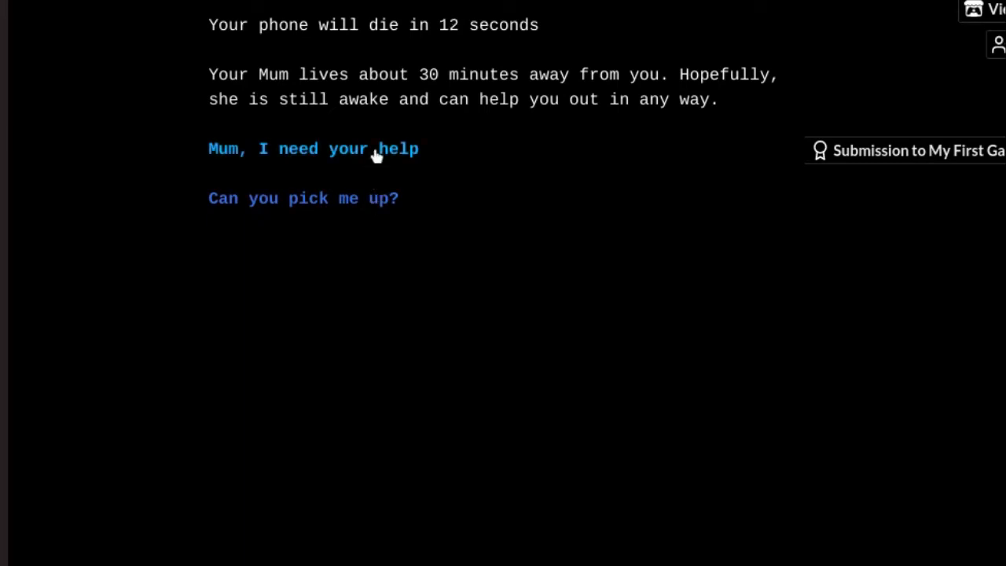
click(313, 148)
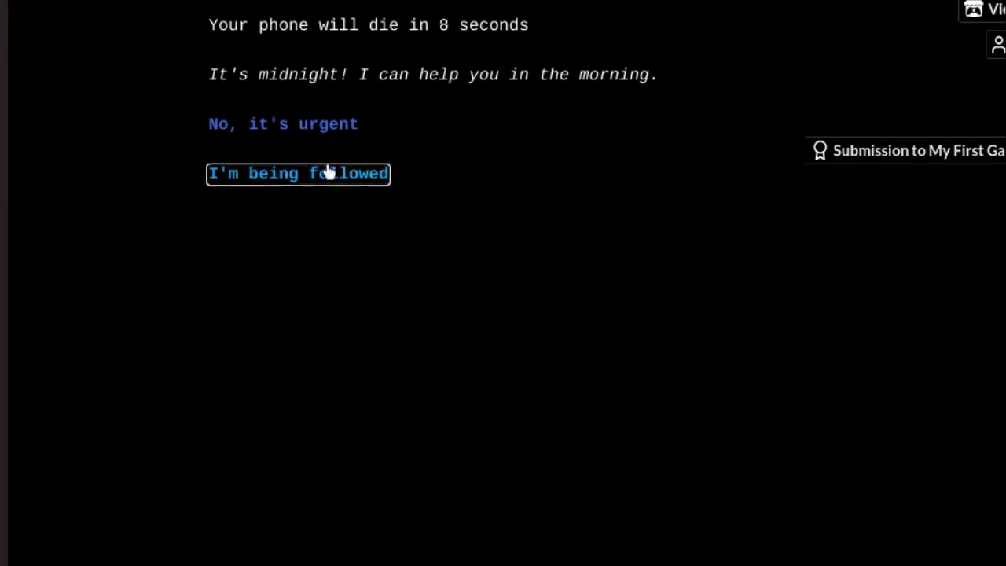
click(298, 173)
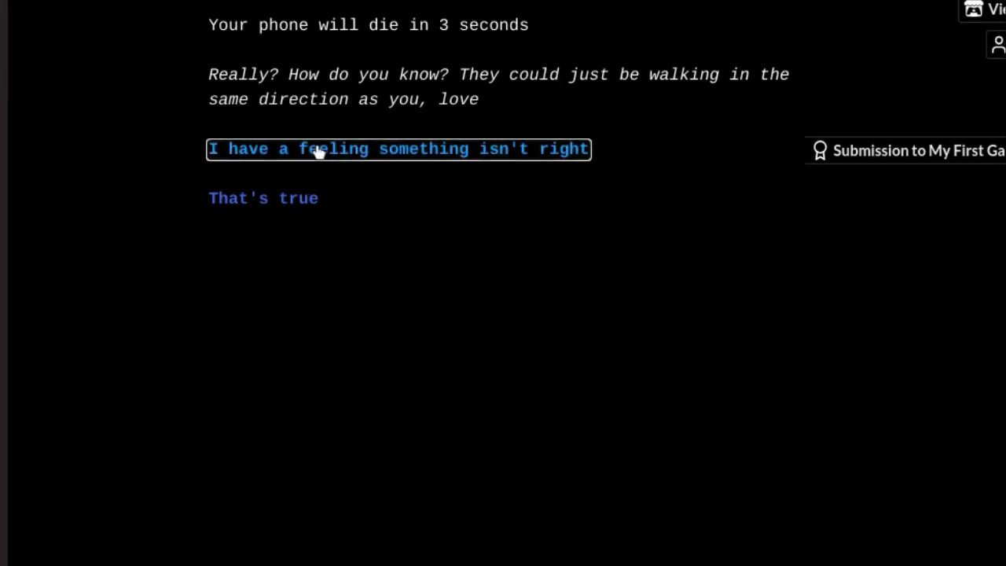
click(396, 148)
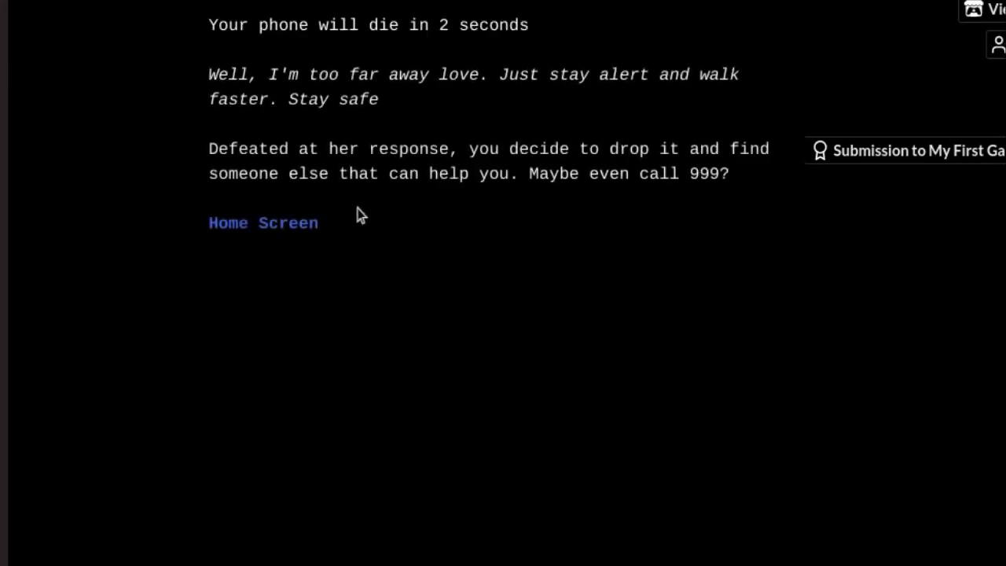
mouse_move(352, 220)
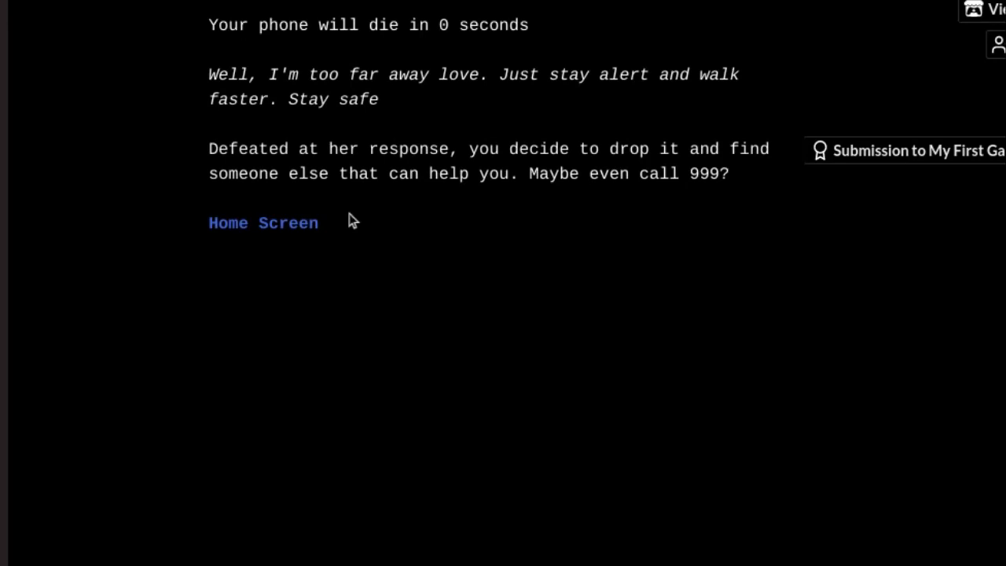
Step: Return to the Home Screen, let the phone die and restart after the missing-woman ending
click(263, 224)
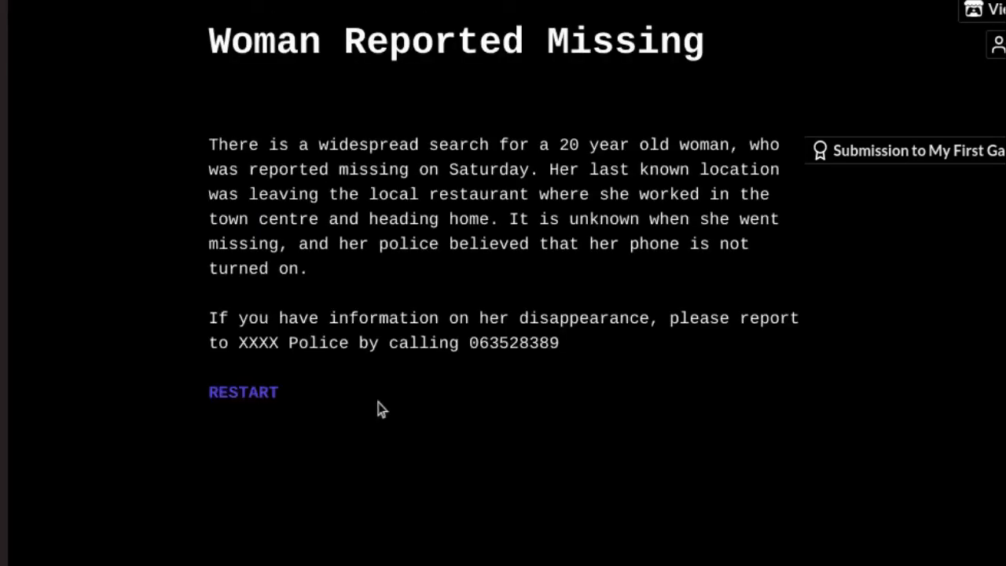
click(243, 392)
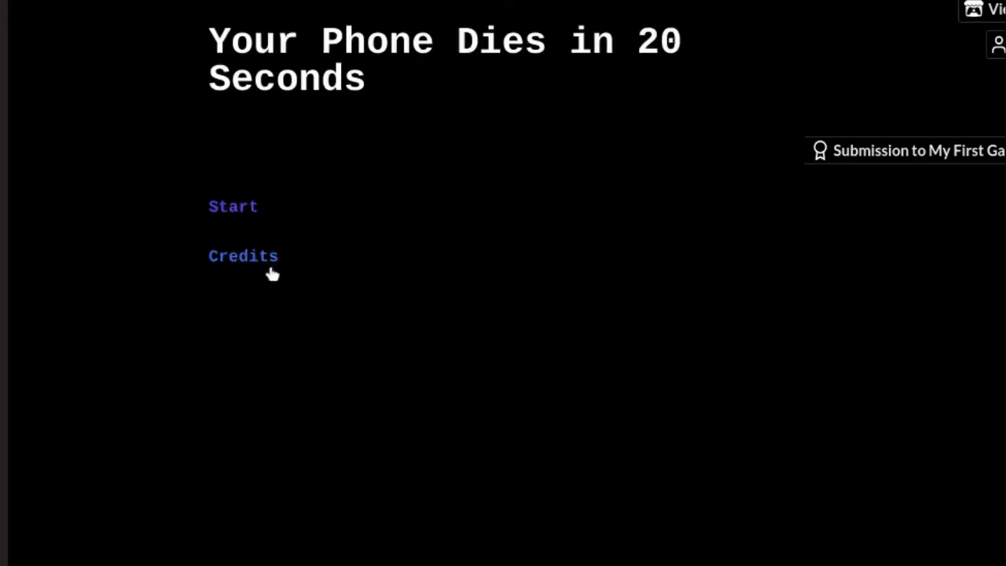
Step: Start again, turn on the phone, dial 911, wait to connect and ask for the police
click(233, 207)
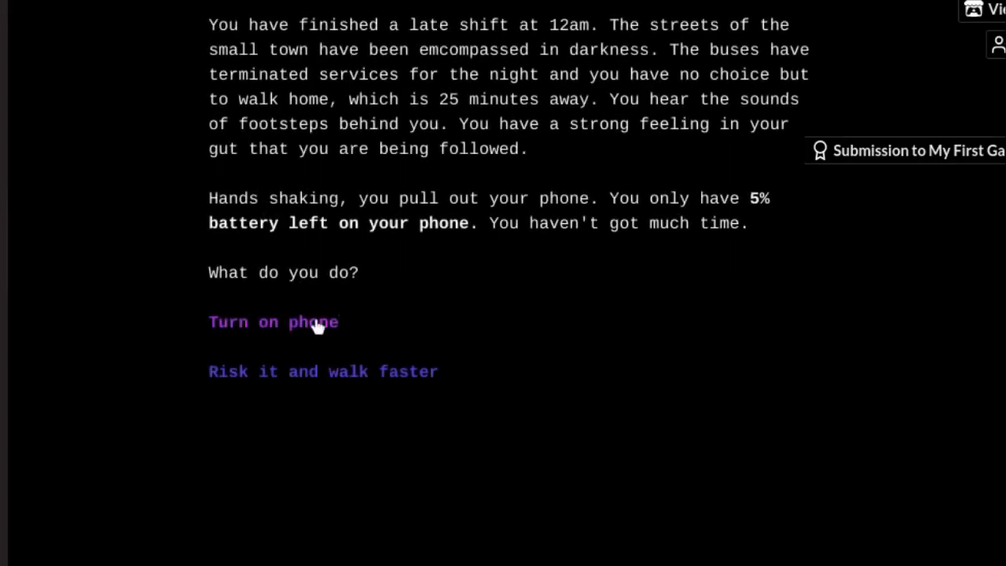
click(273, 323)
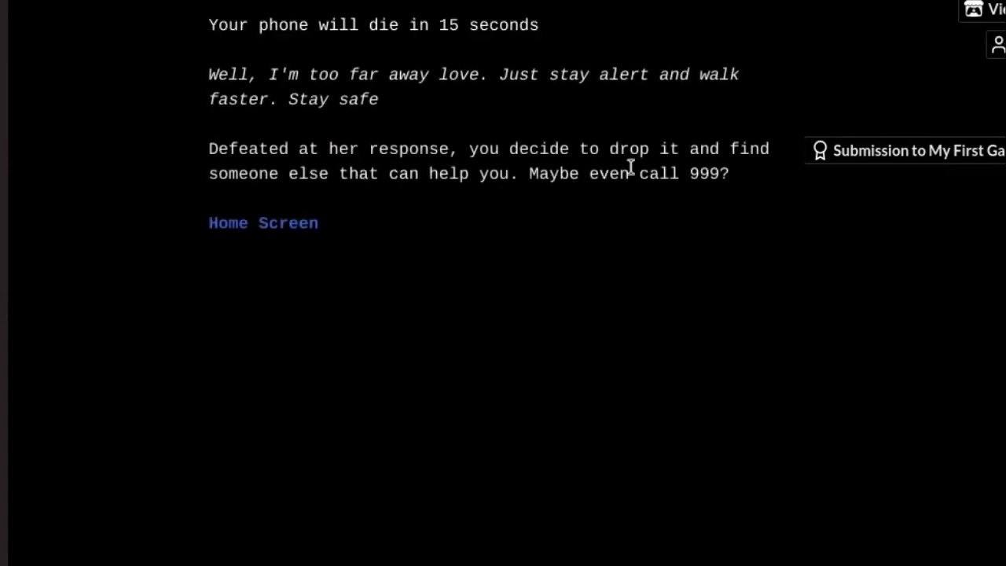
mouse_move(692, 223)
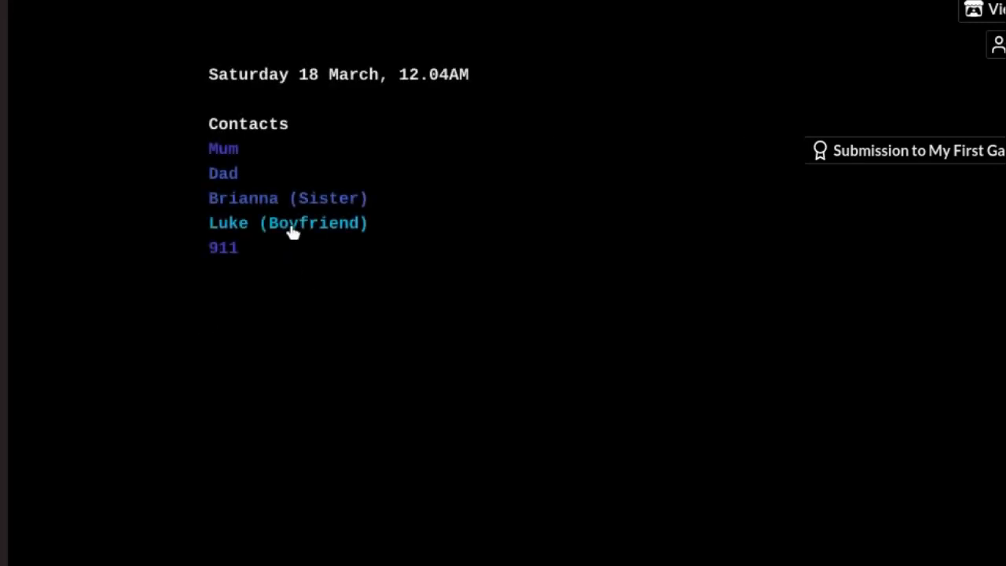
click(224, 249)
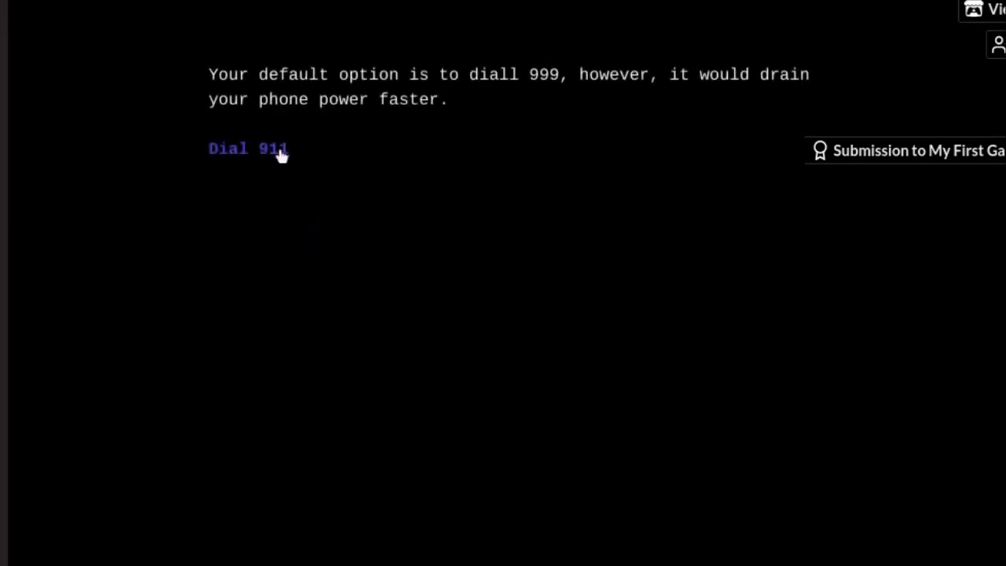
click(271, 147)
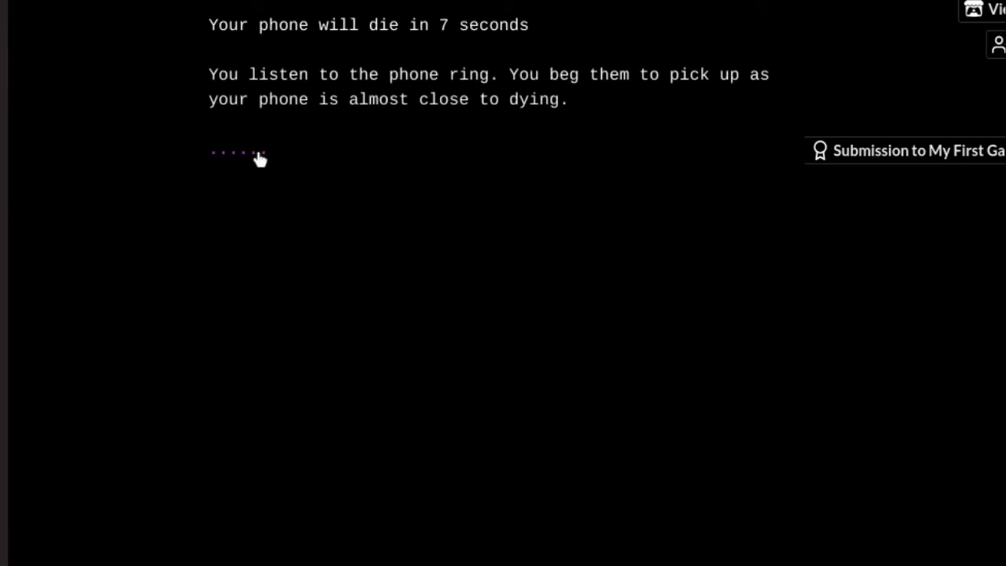
click(239, 151)
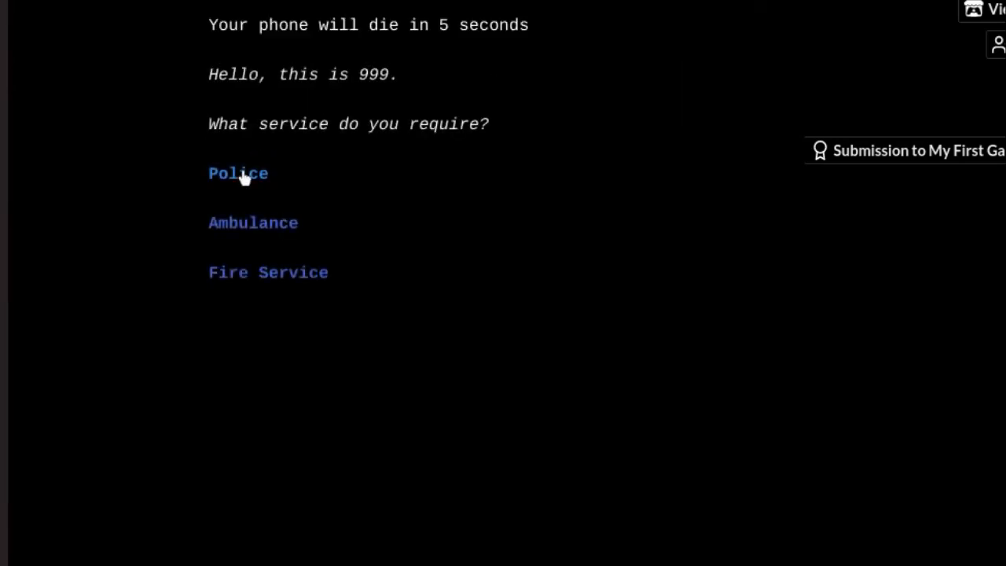
click(239, 173)
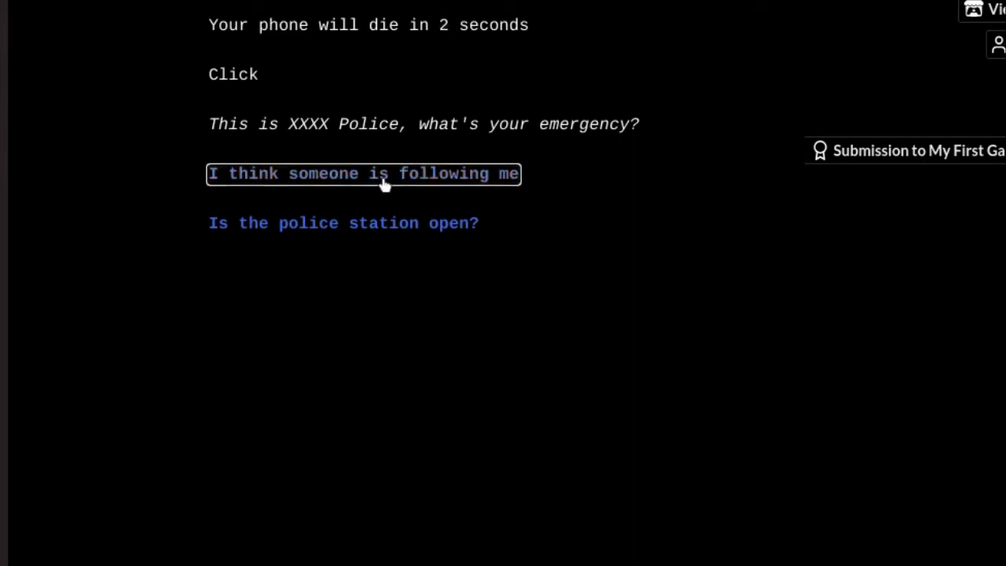
Step: Report being followed on Serene Lane, let the phone die, reach the missing-woman ending and restart
click(364, 173)
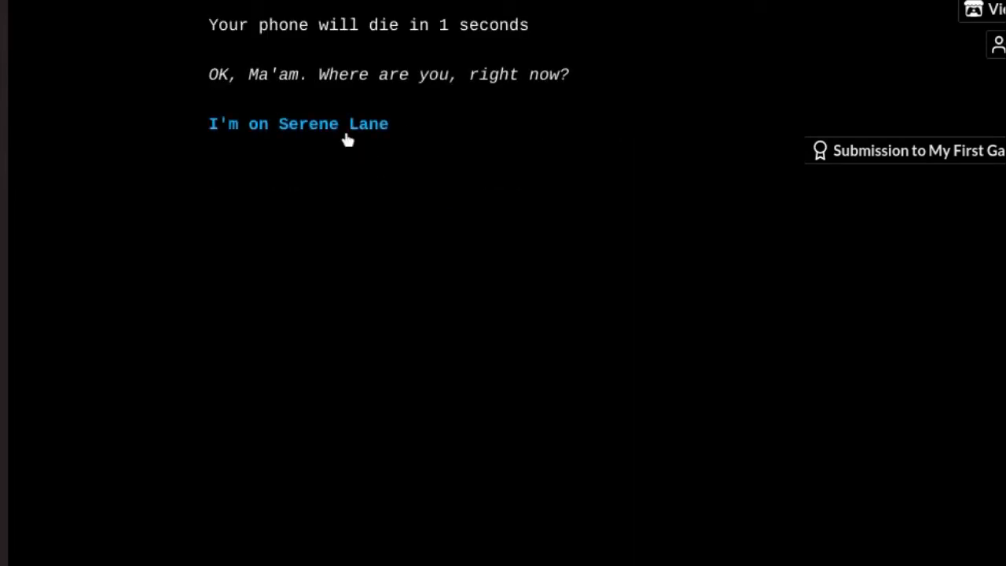
click(298, 124)
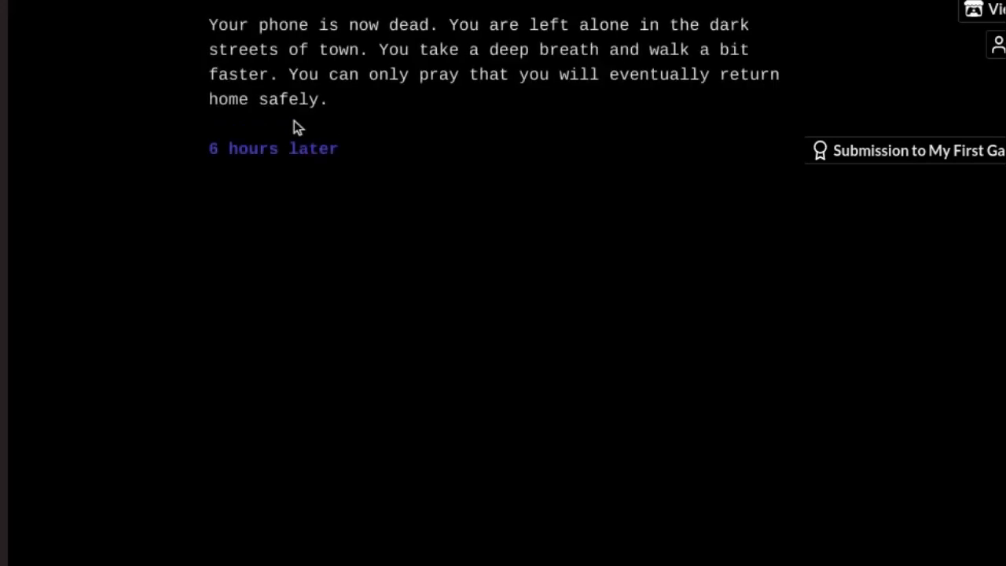
click(299, 148)
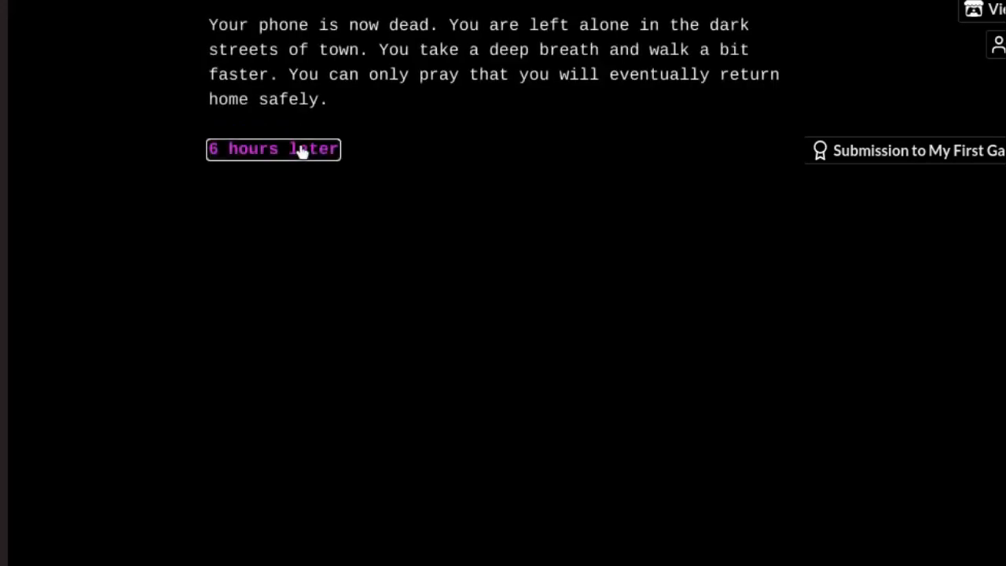
click(274, 148)
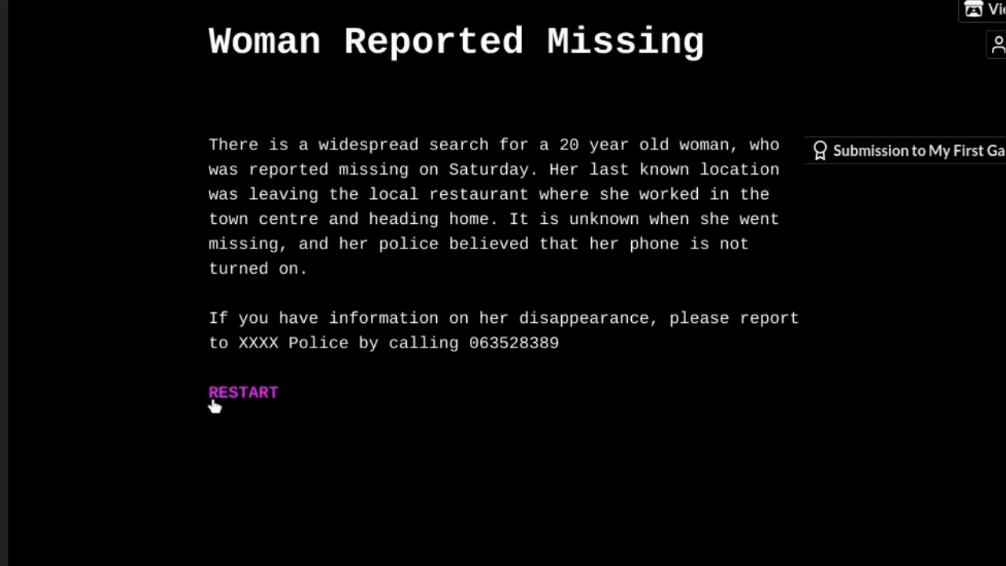
click(242, 393)
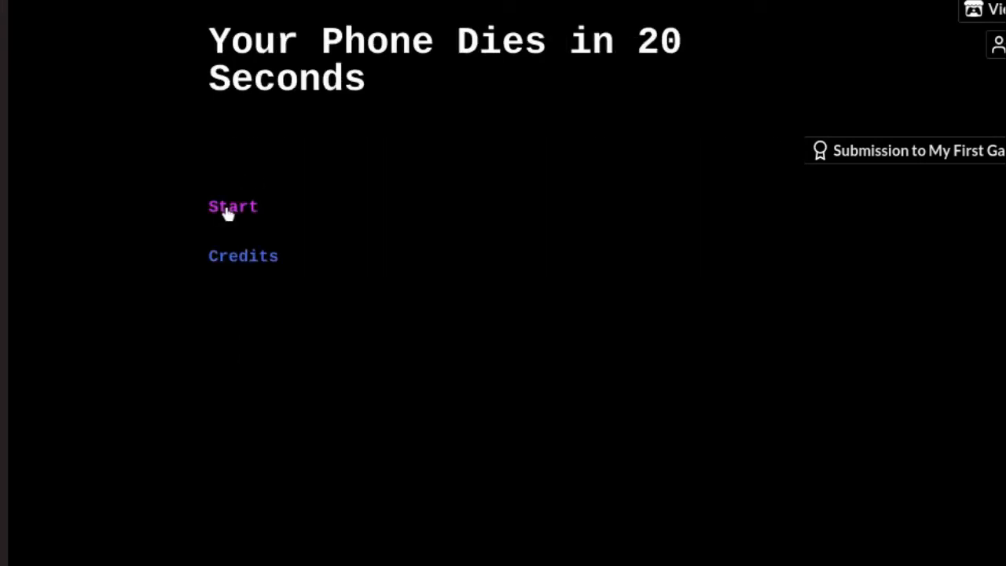
Step: Start a new run, turn on the phone, dial 911 and ask for the police
click(232, 206)
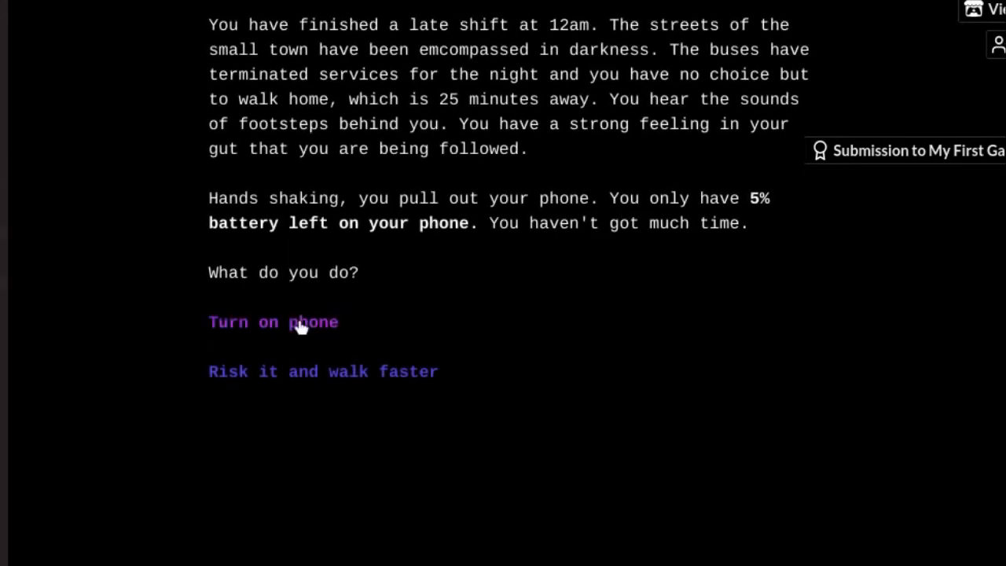
click(273, 323)
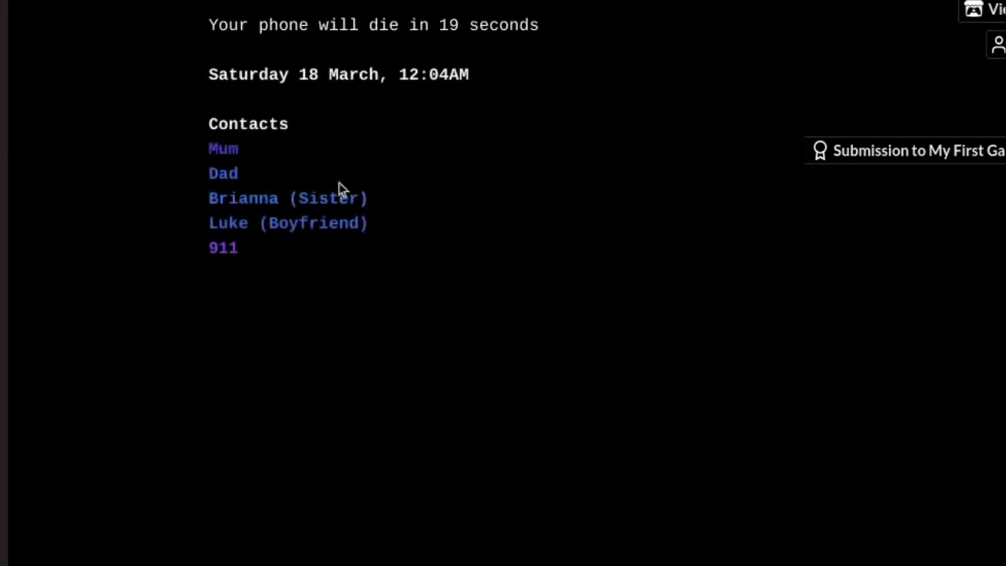
click(223, 249)
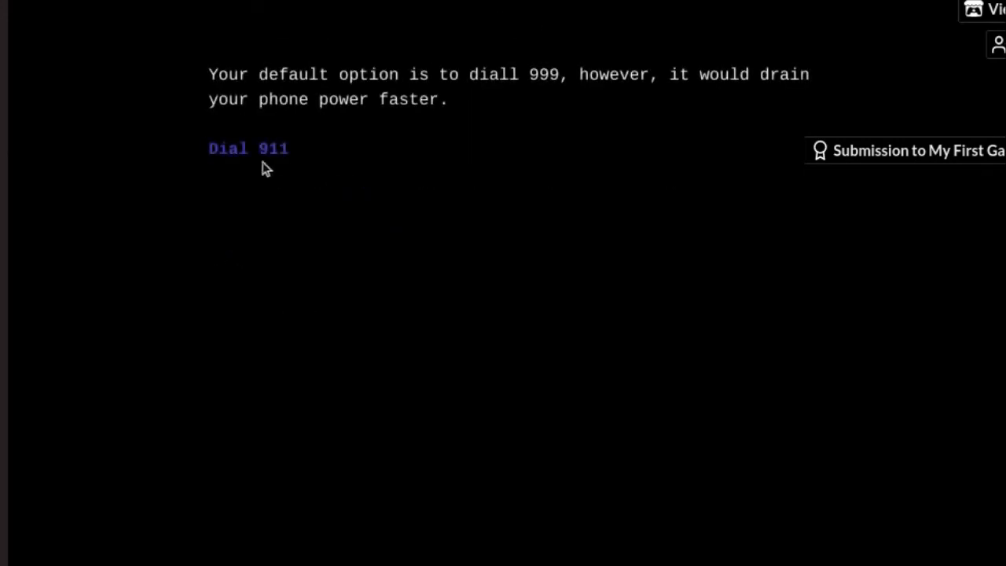
click(249, 148)
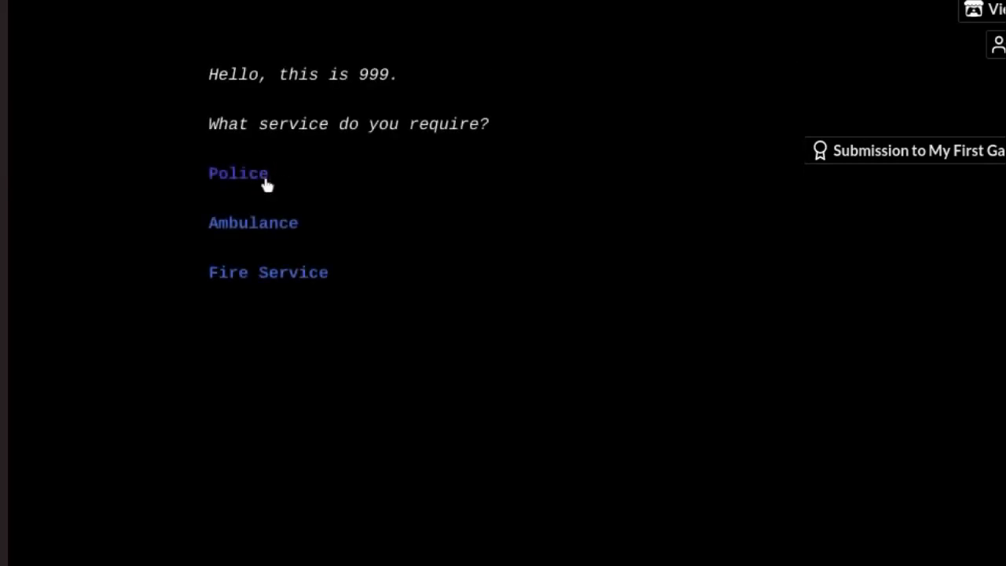
click(239, 173)
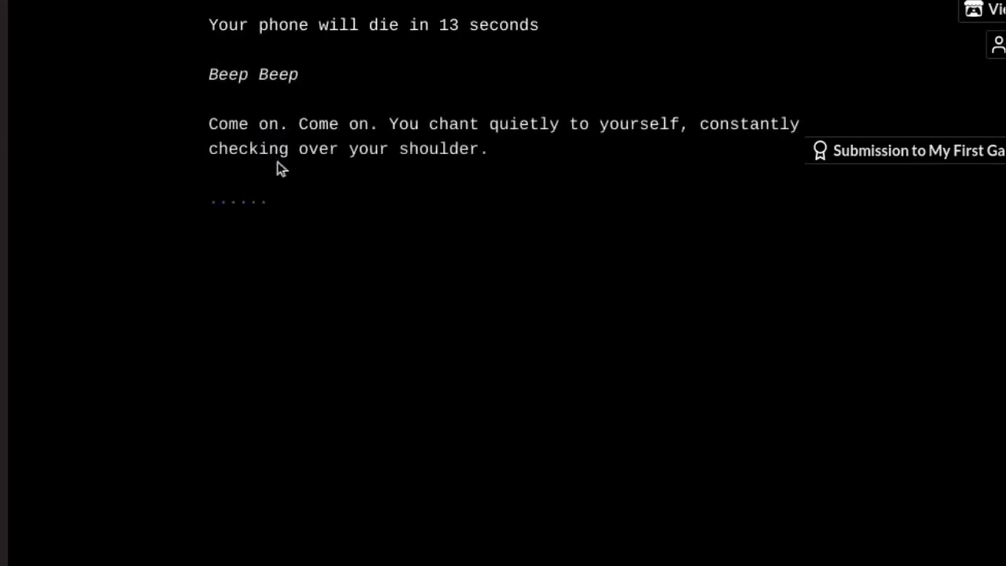
mouse_move(297, 196)
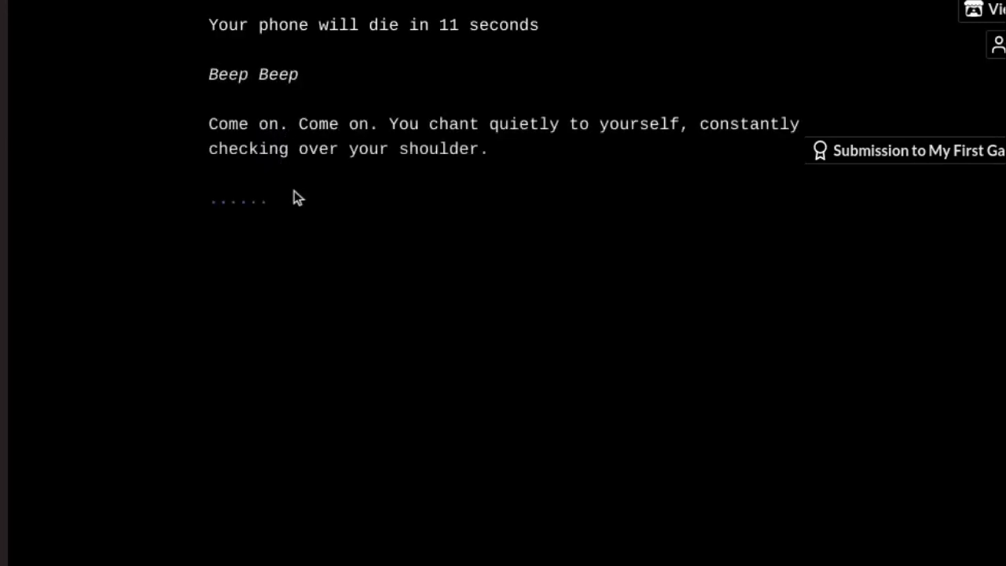
Step: Keep waiting on the line, thank the operator, go to Home Screen, reach the safe-return ending and restart
click(236, 201)
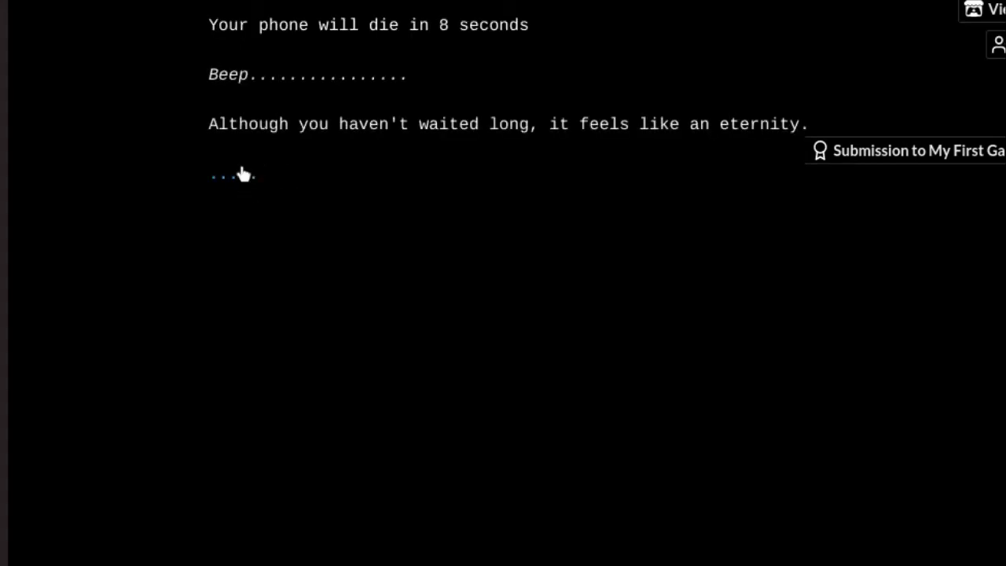
click(233, 175)
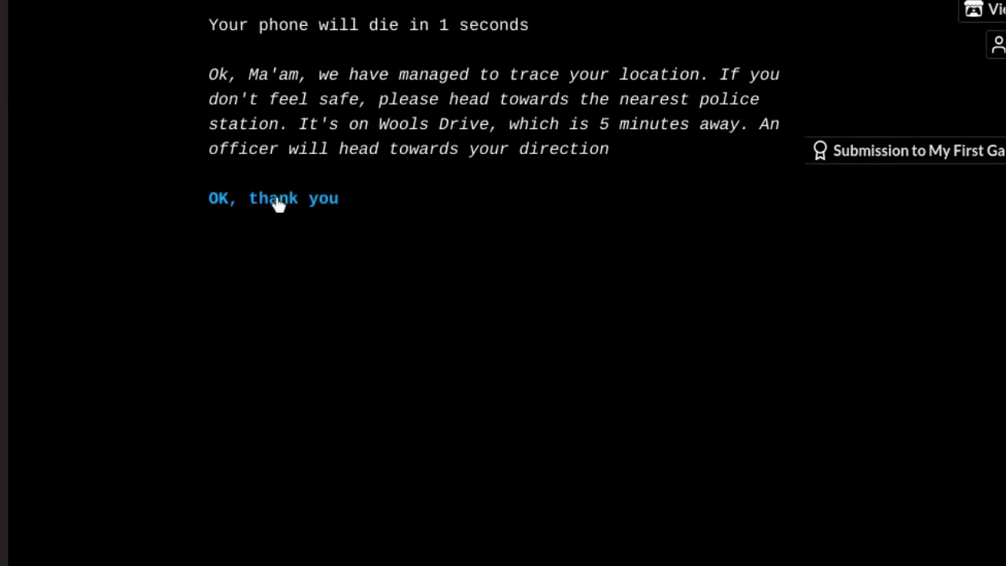
click(273, 198)
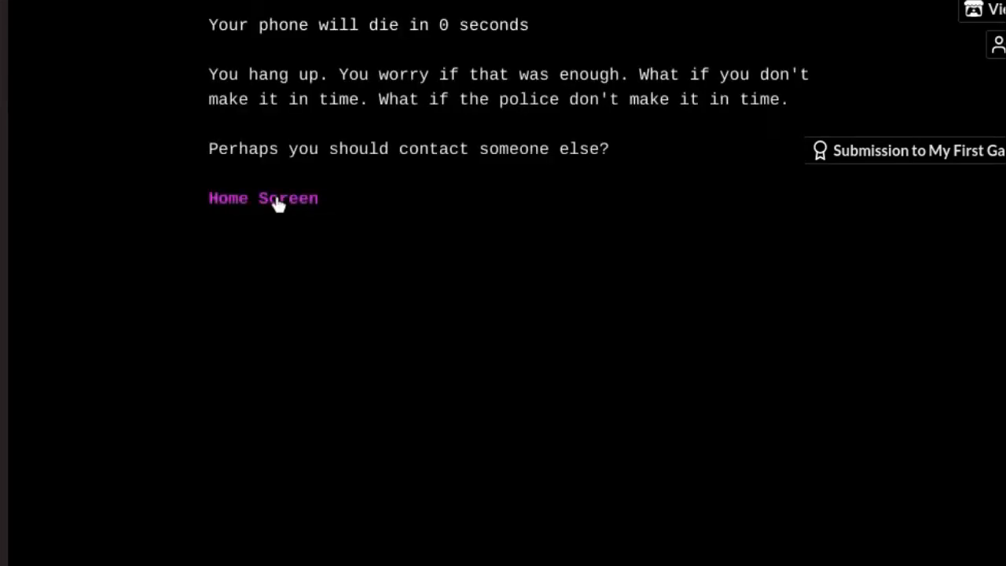
click(263, 198)
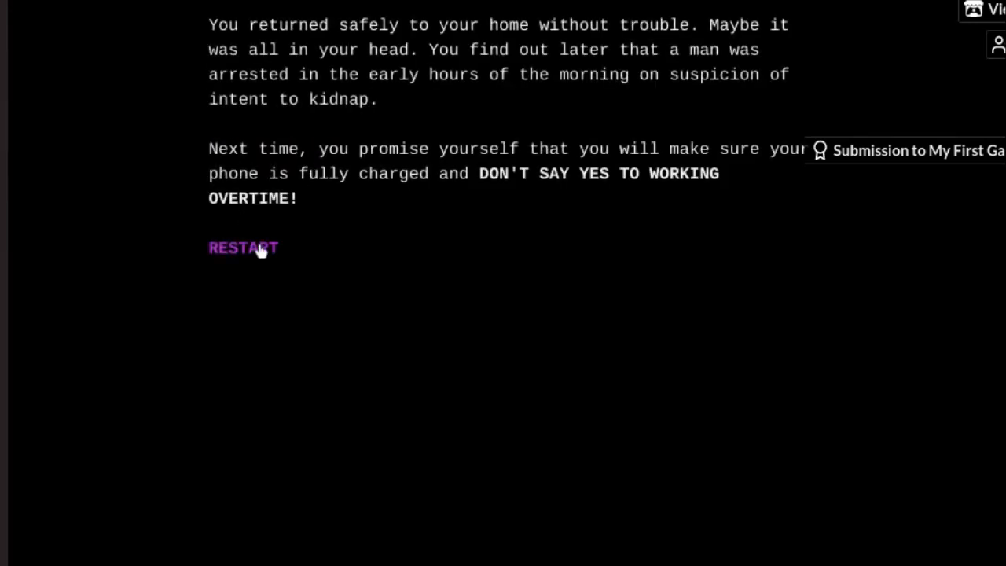
click(242, 248)
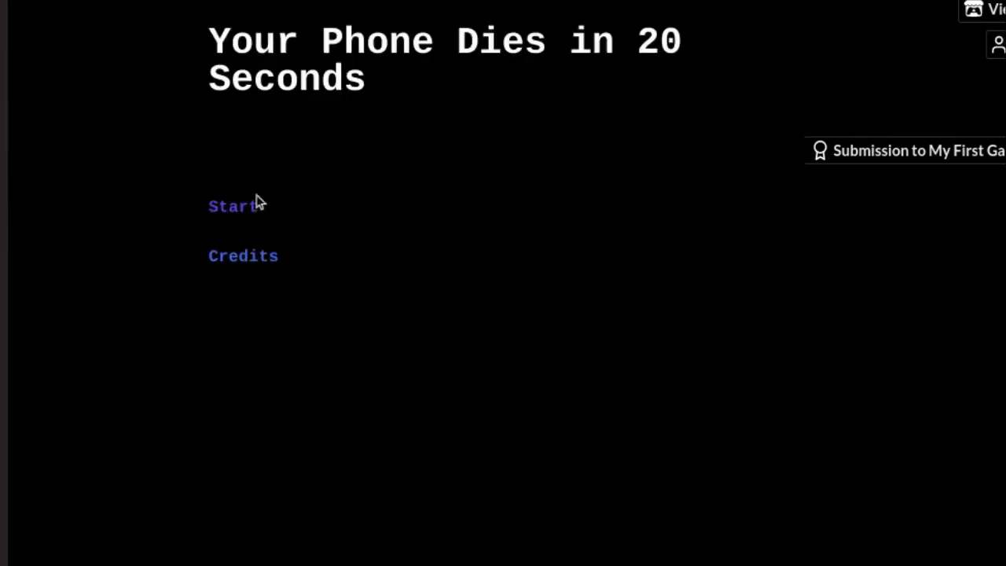
Step: Start a run, turn on the phone, call a contact, wait, then Home Screen to the safe-return ending
click(232, 206)
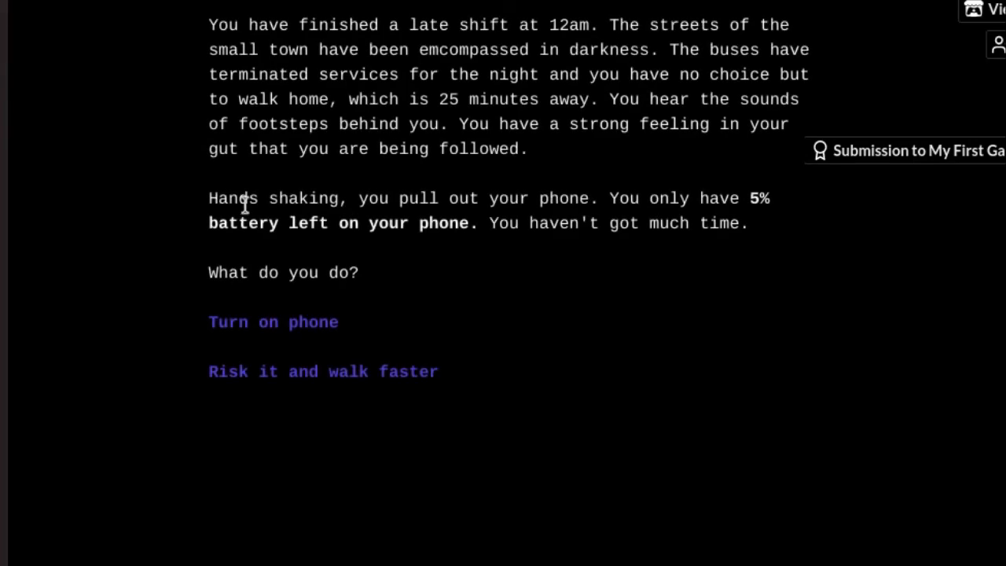
click(273, 322)
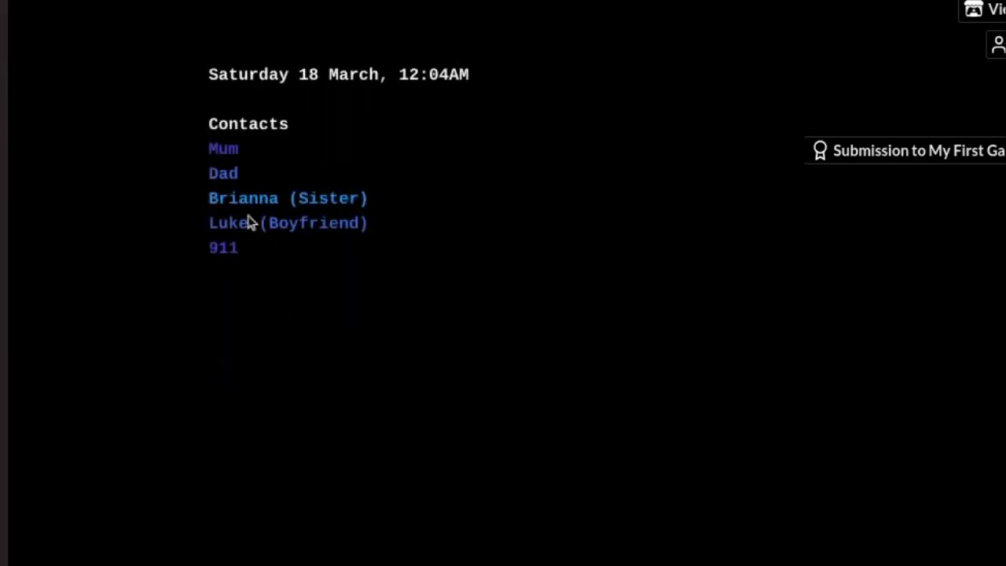
click(224, 148)
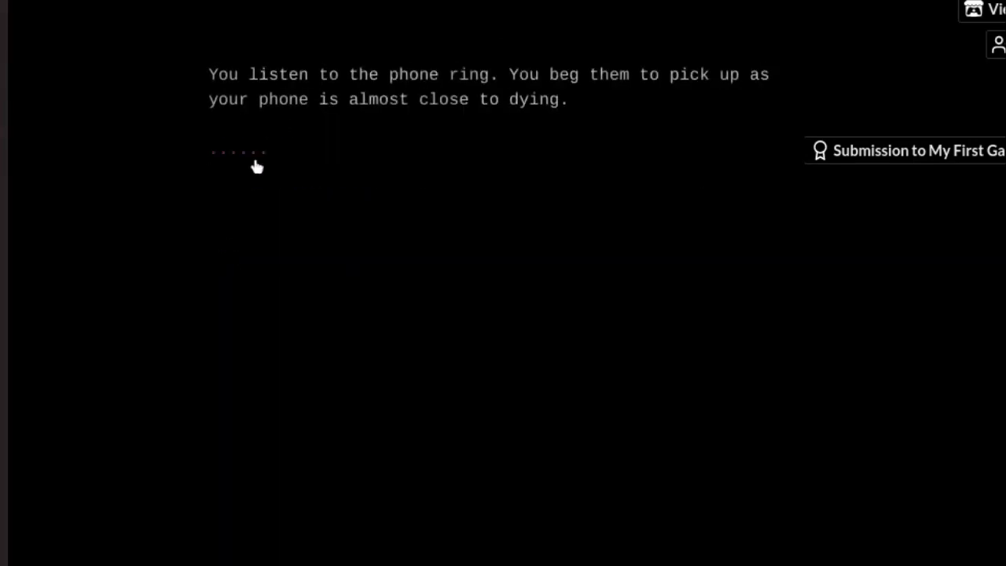
click(239, 151)
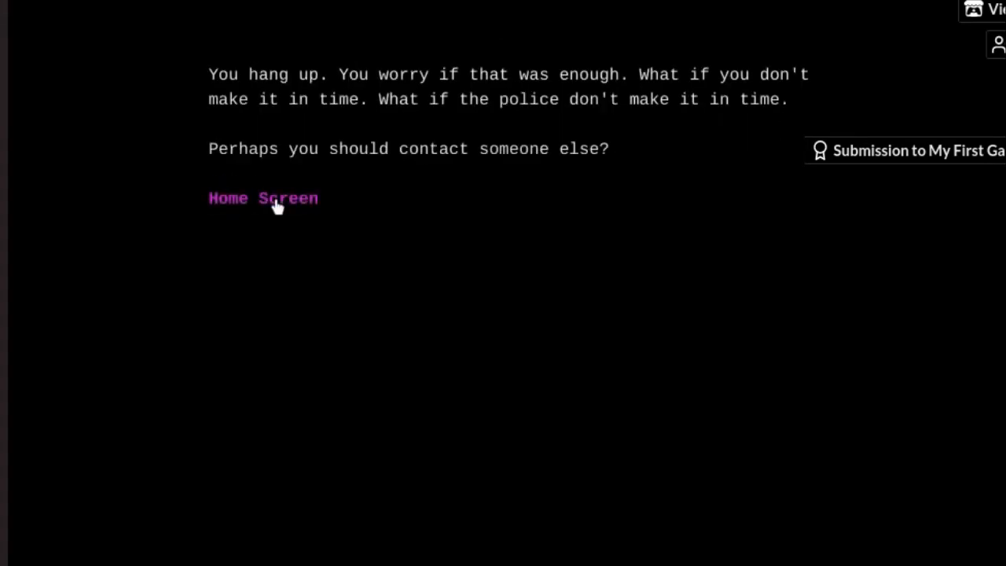
click(263, 198)
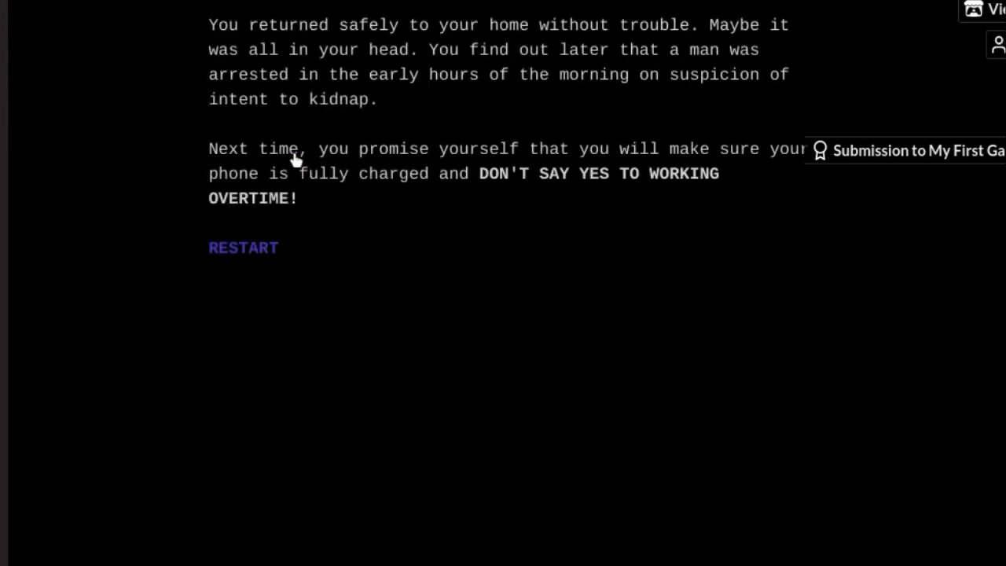
mouse_move(415, 226)
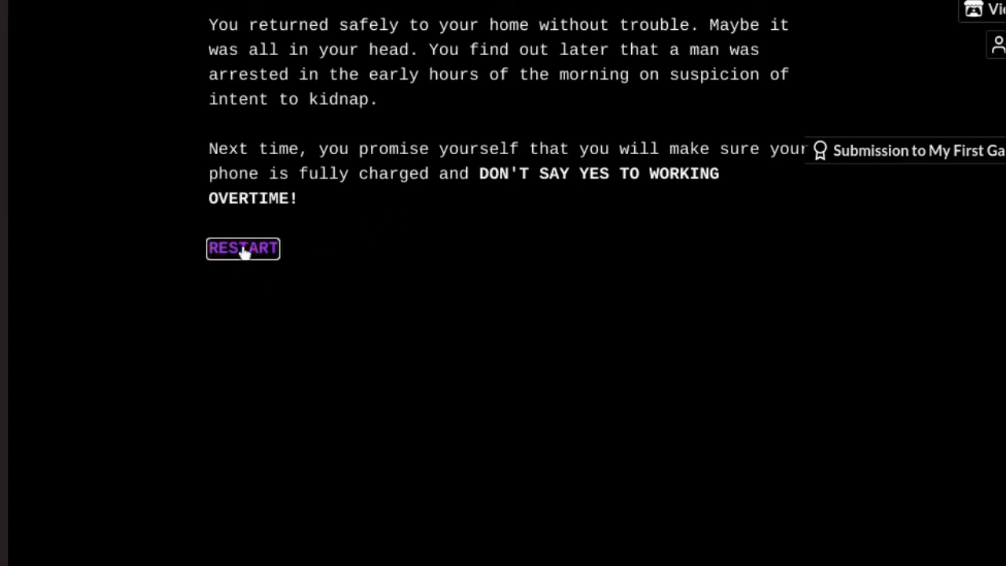
Step: Restart, call him saying 'I think I'm being followed' and 'What's going on?', then Home Screen as the phone dies
click(242, 249)
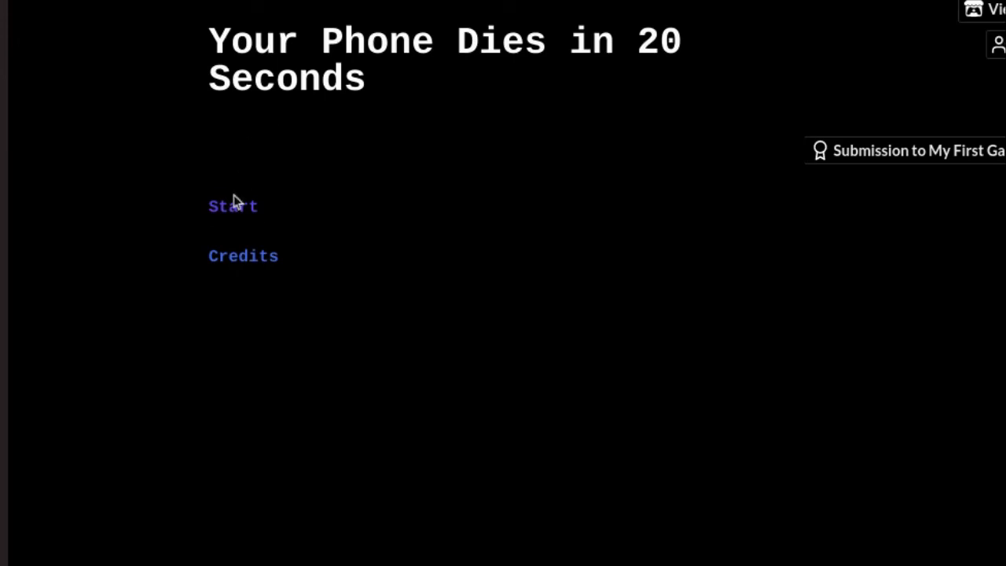
click(233, 206)
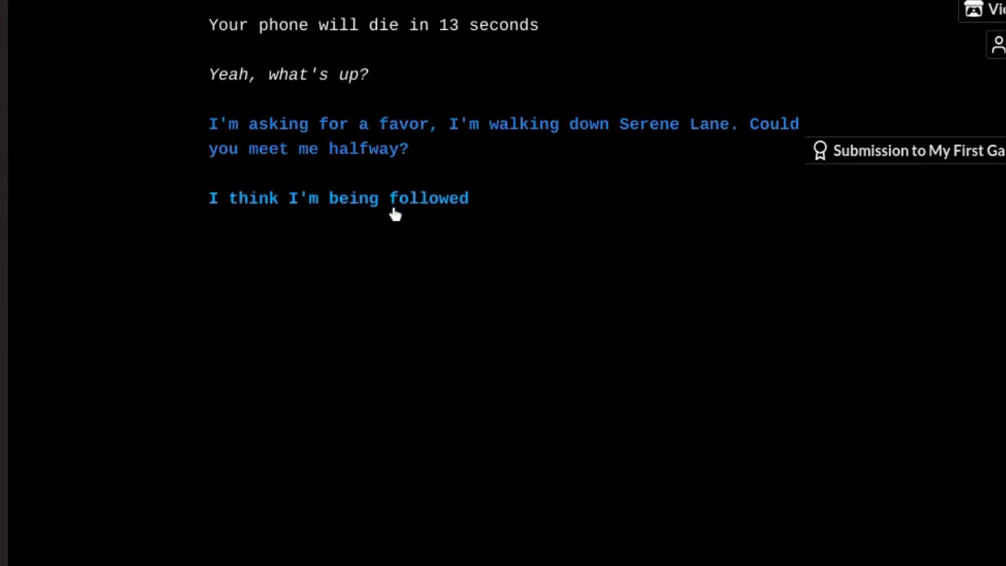
click(340, 198)
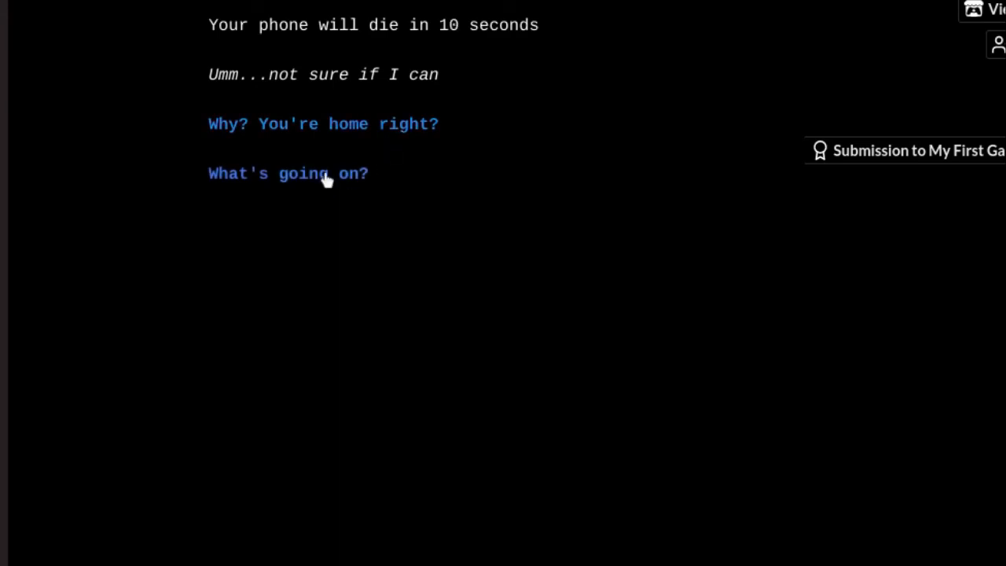
click(288, 173)
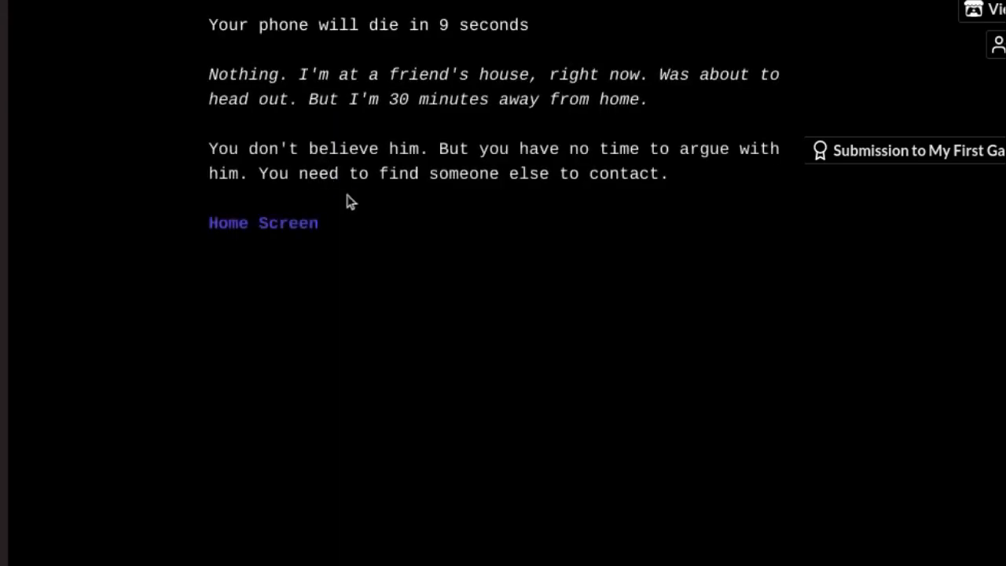
mouse_move(362, 211)
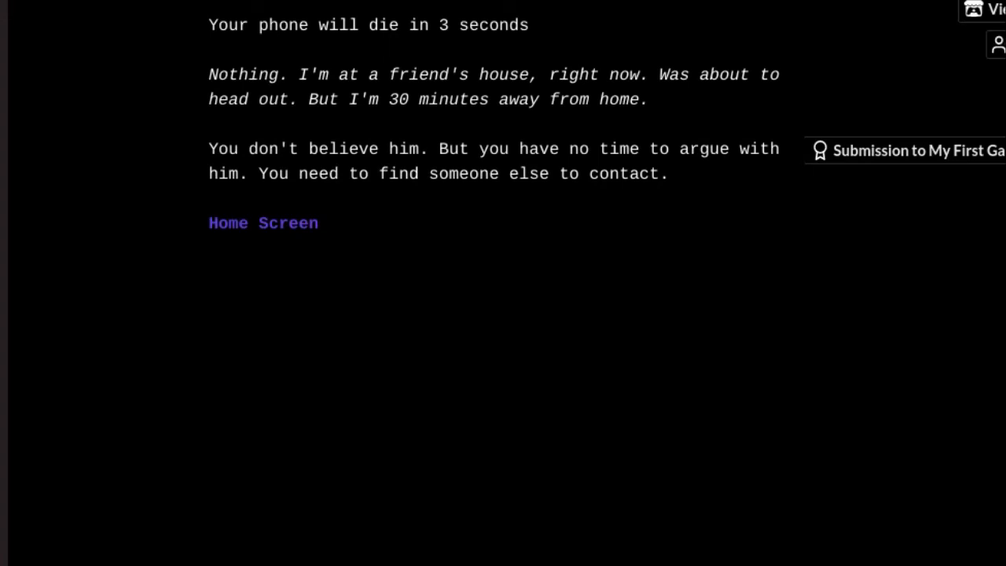
click(263, 223)
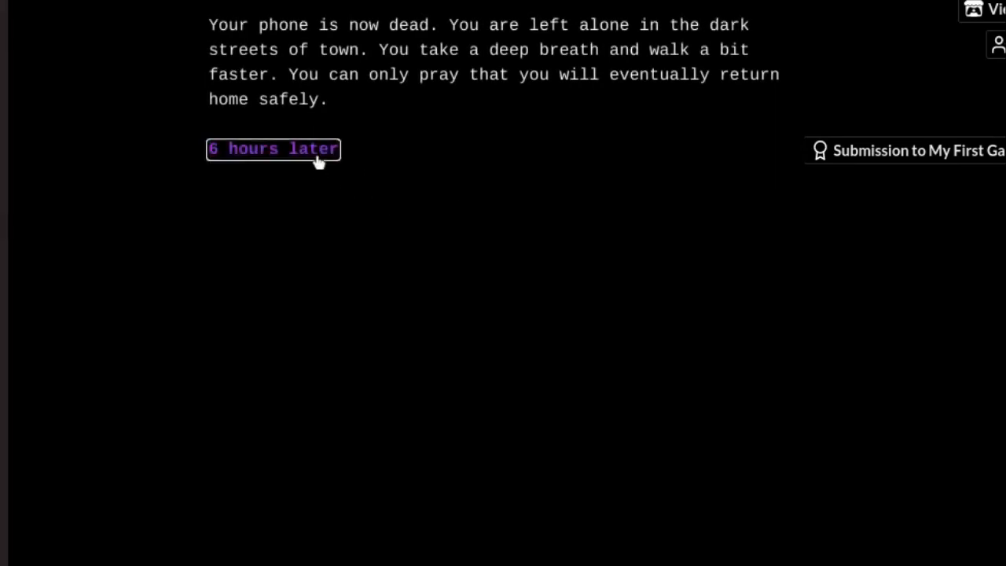
Step: Skip ahead six hours to the Luke breakup ending, then restart to the title screen
click(274, 148)
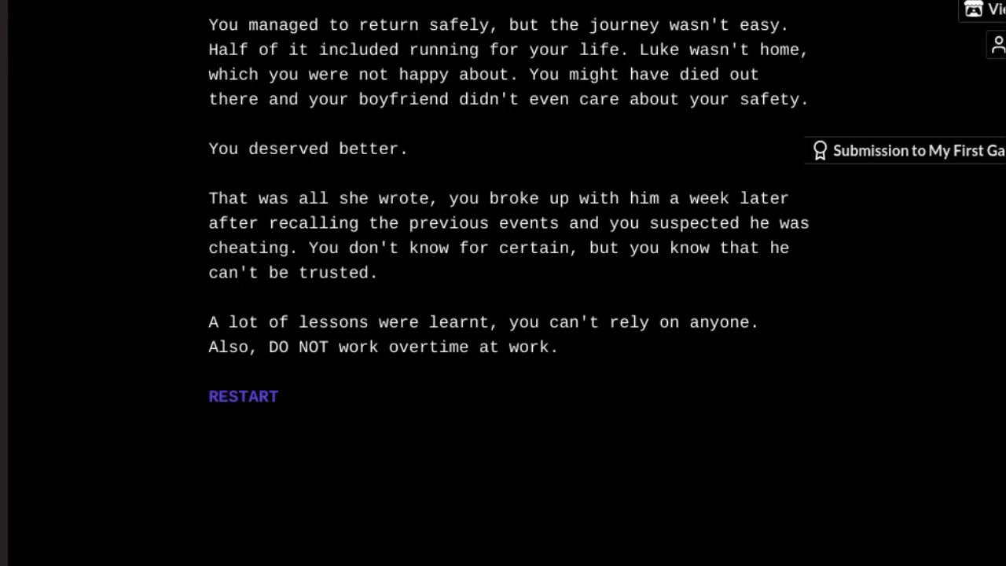
click(242, 396)
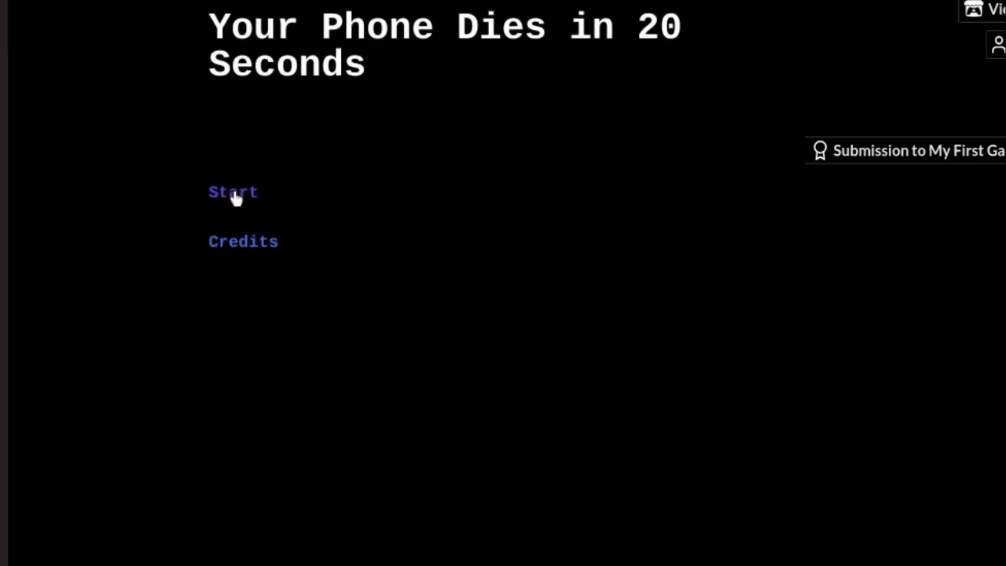
Step: Begin a new run, switch the phone on and text sister Brianna 'Are you awake???'
click(233, 192)
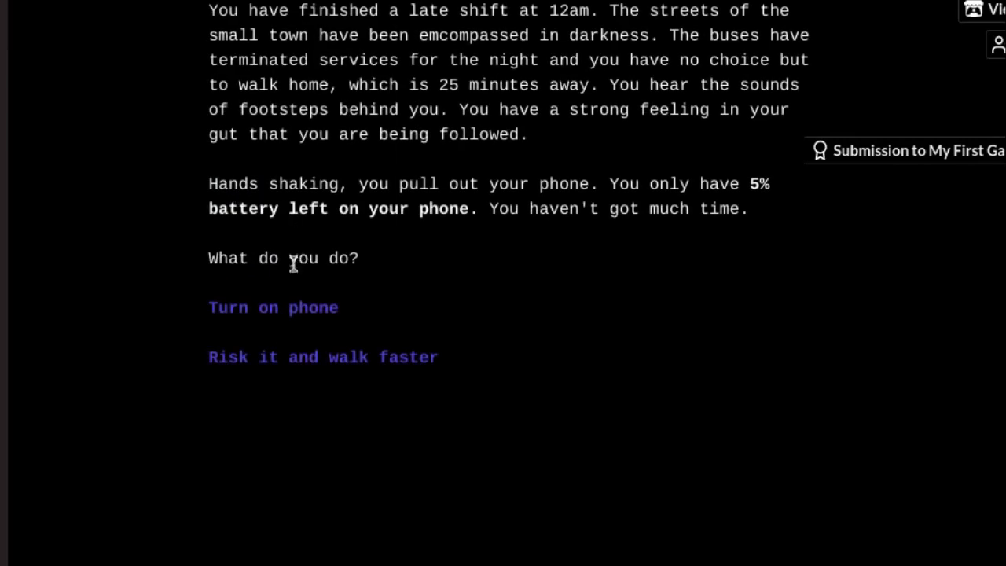
click(274, 306)
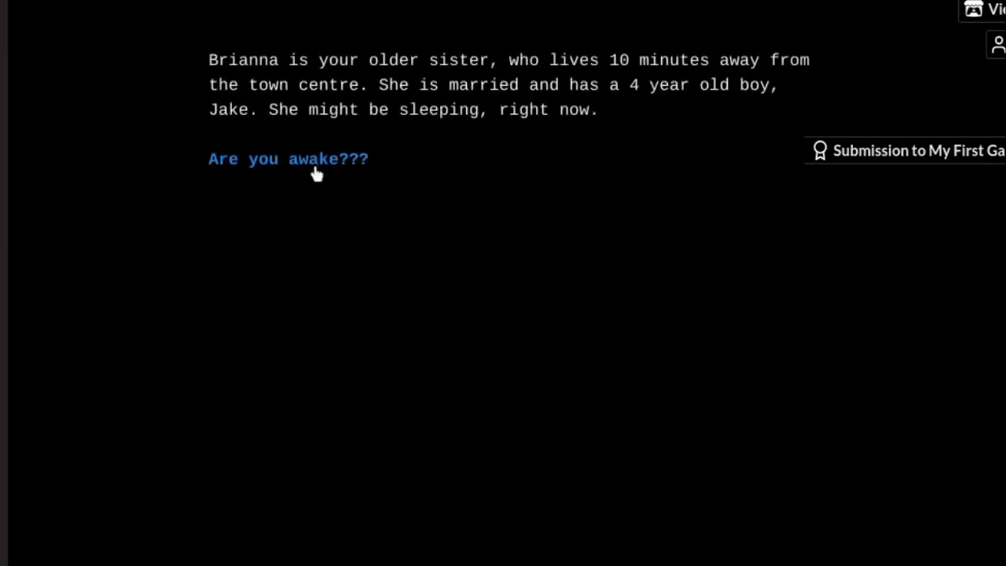
click(289, 159)
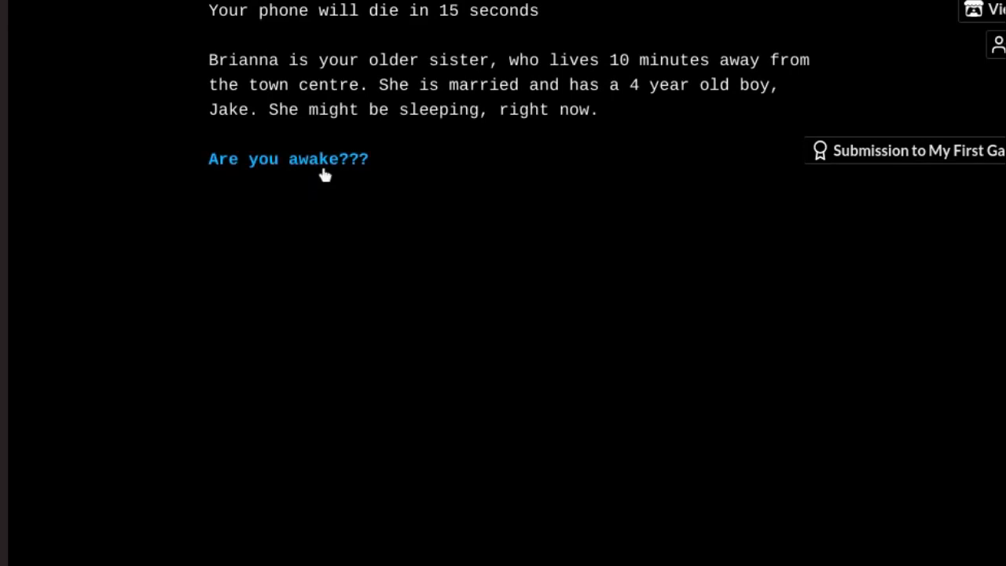
mouse_move(330, 180)
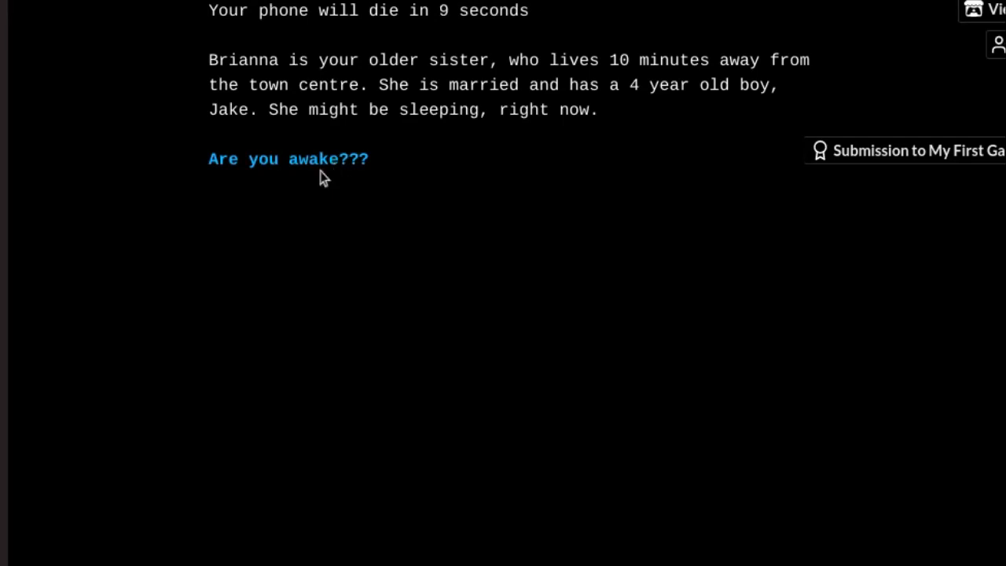
double_click(314, 159)
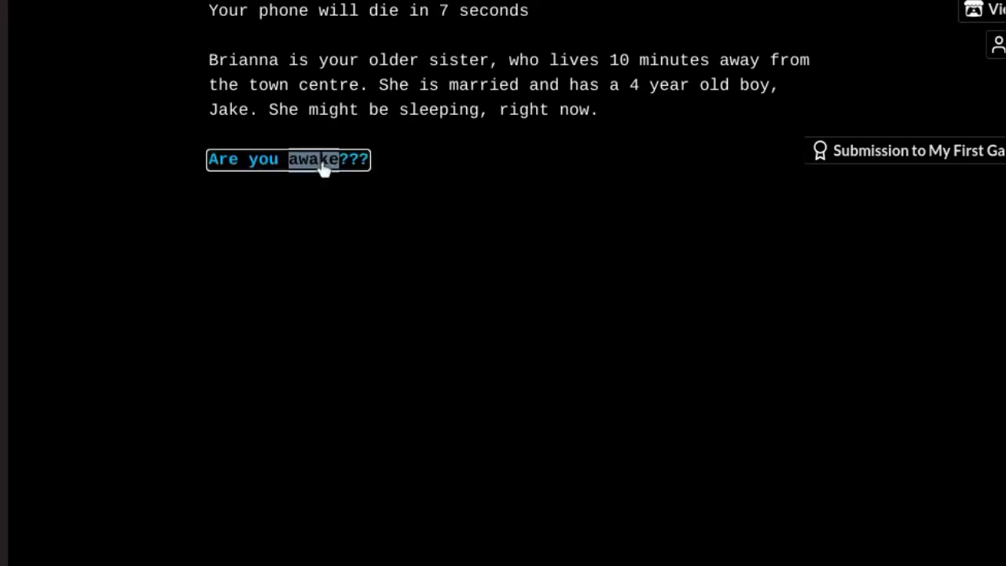
click(289, 158)
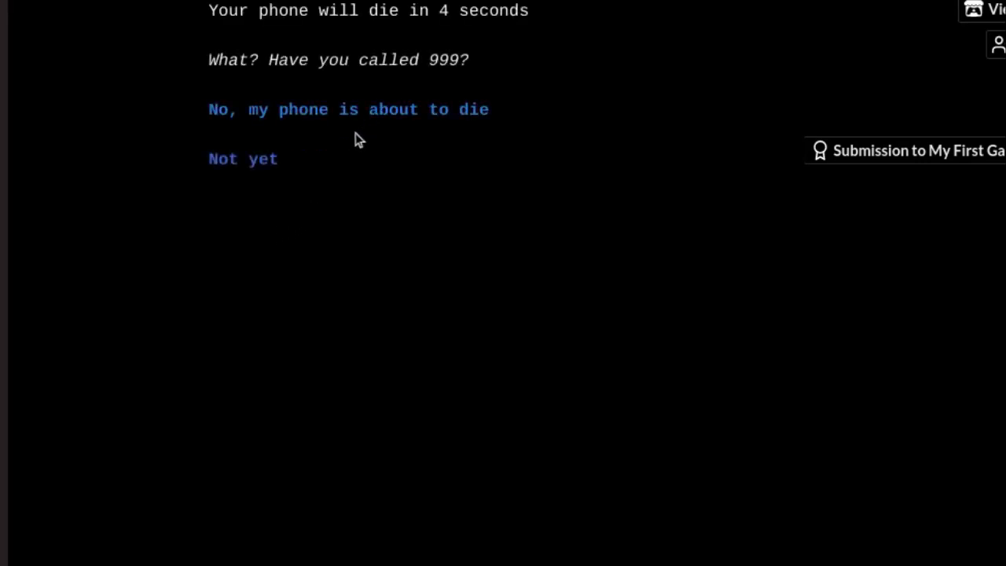
Step: Tell Brianna the phone is about to die and agree to head over to her house
click(349, 110)
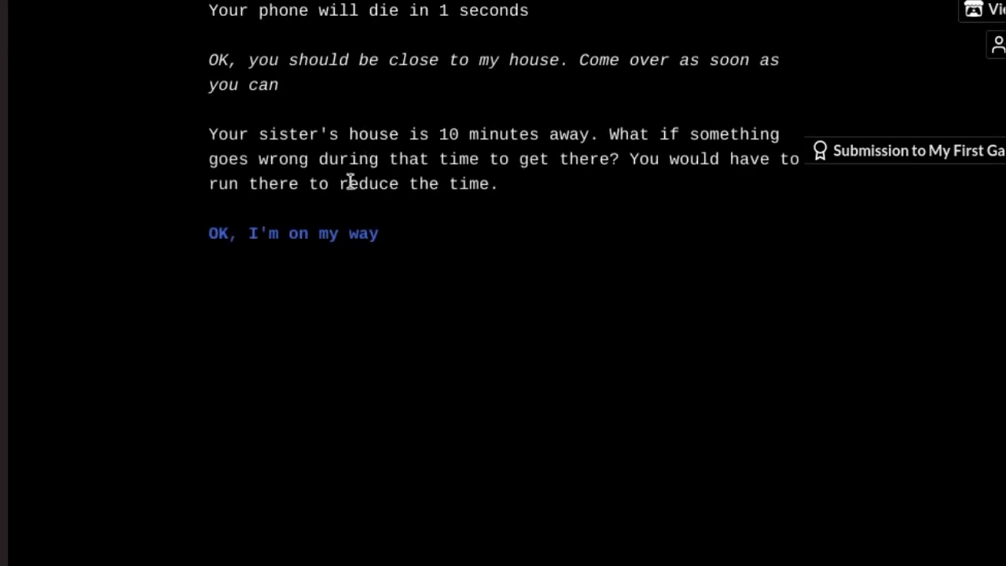
click(292, 232)
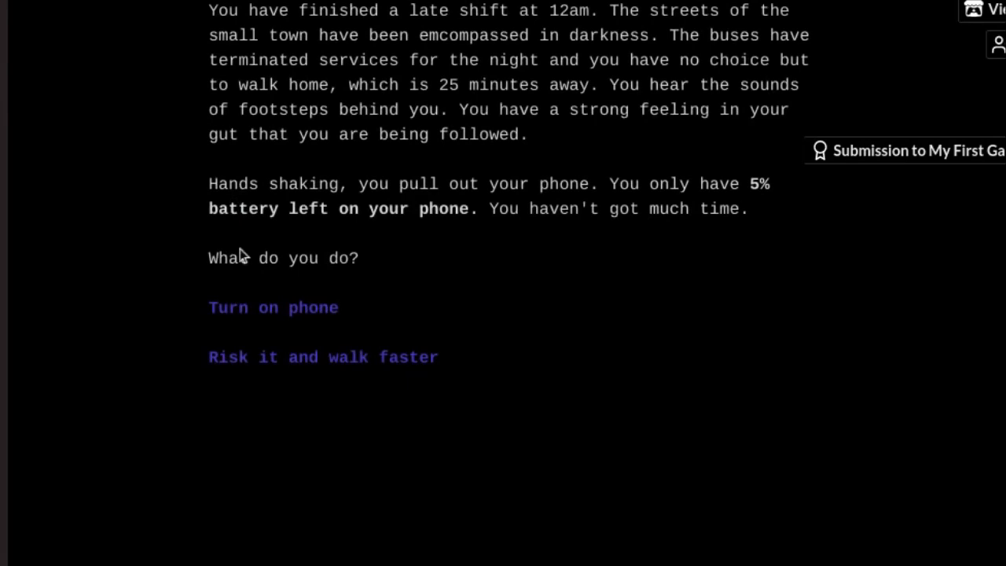
Step: Message Brianna that the phone is dying and you're on Serene Lane, then head to her house
click(273, 307)
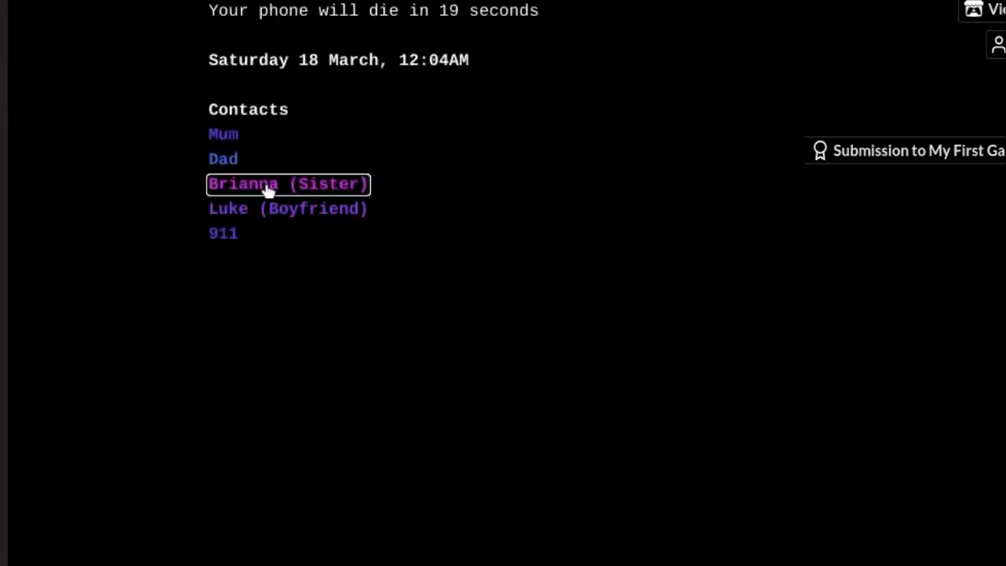
click(288, 184)
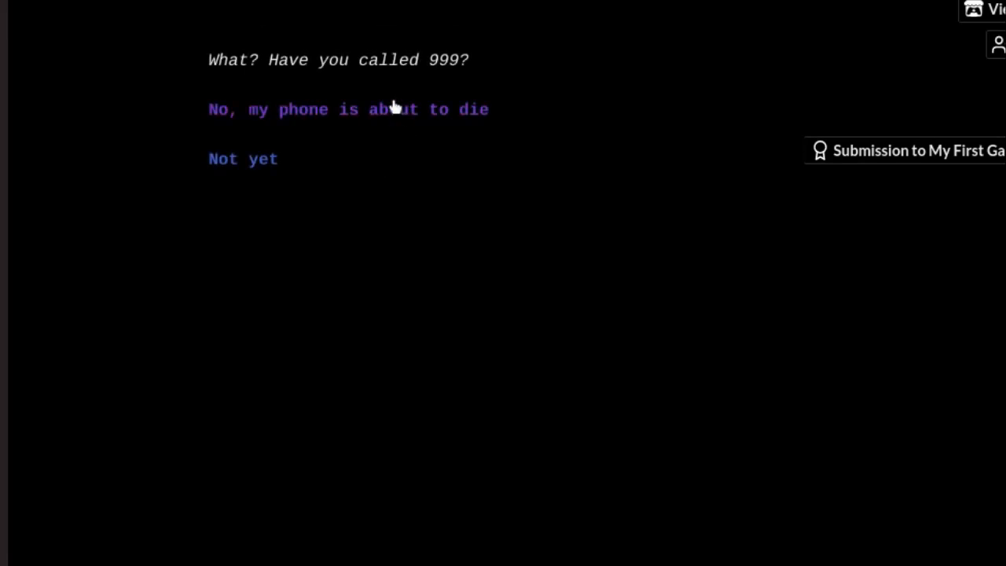
click(349, 110)
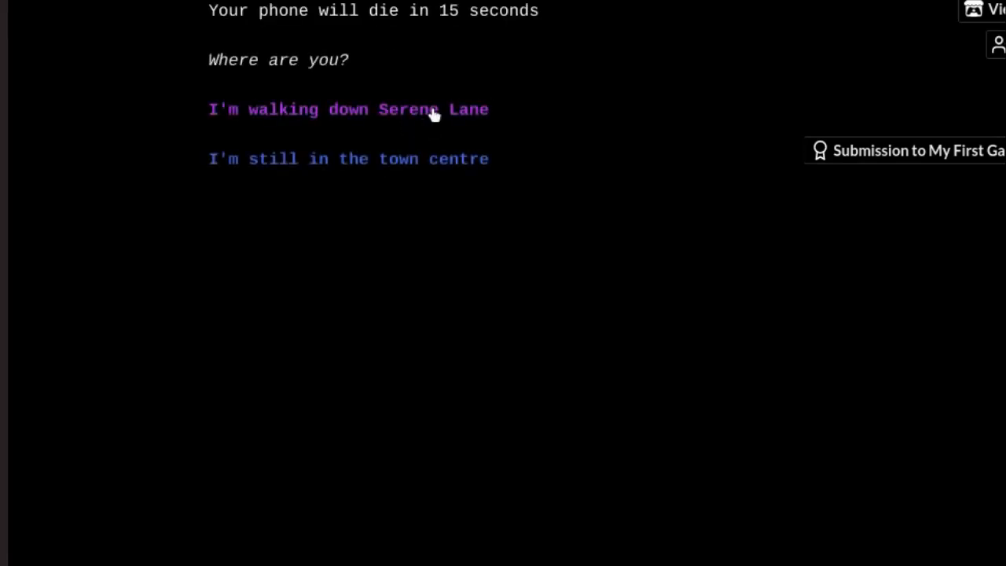
mouse_move(439, 139)
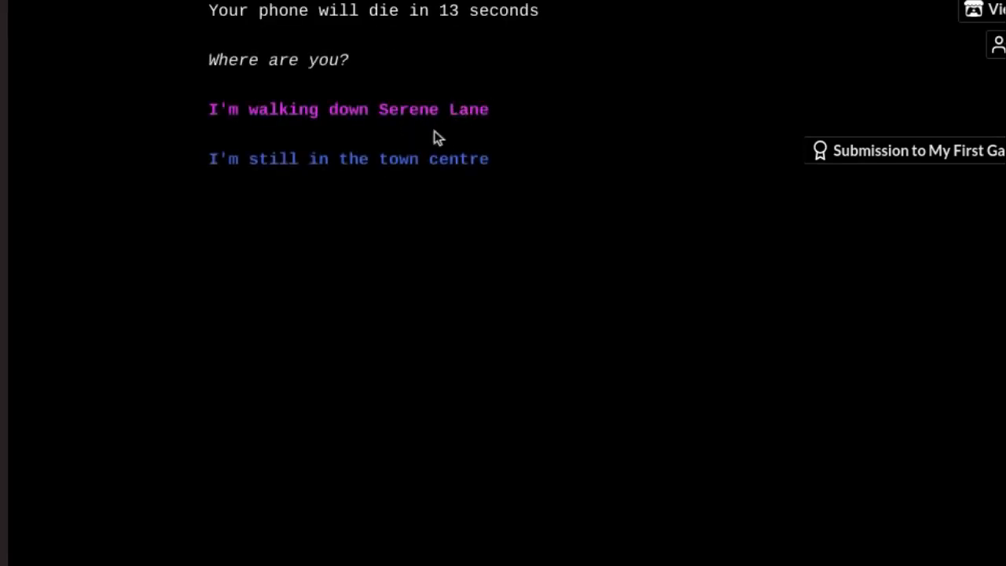
click(347, 110)
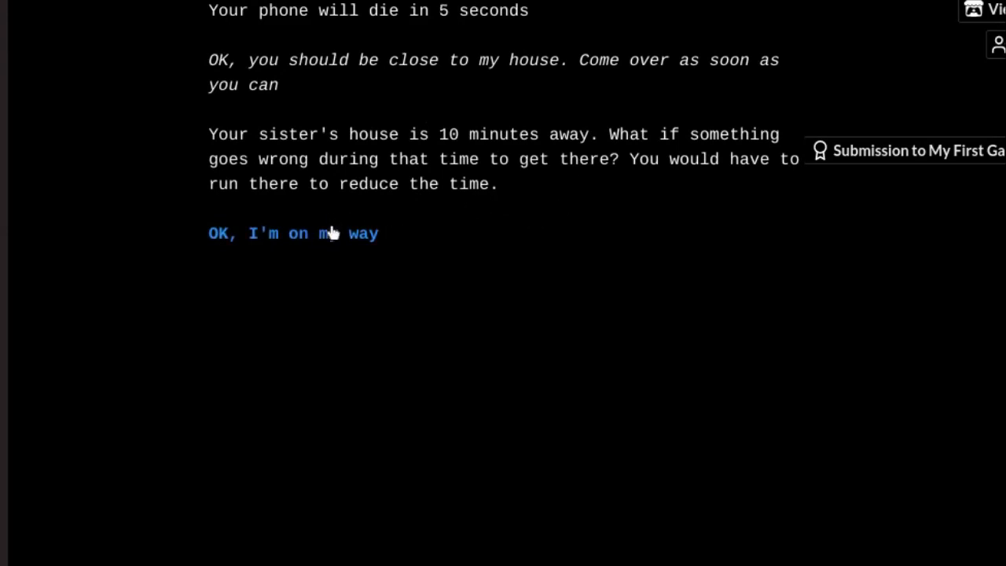
click(292, 232)
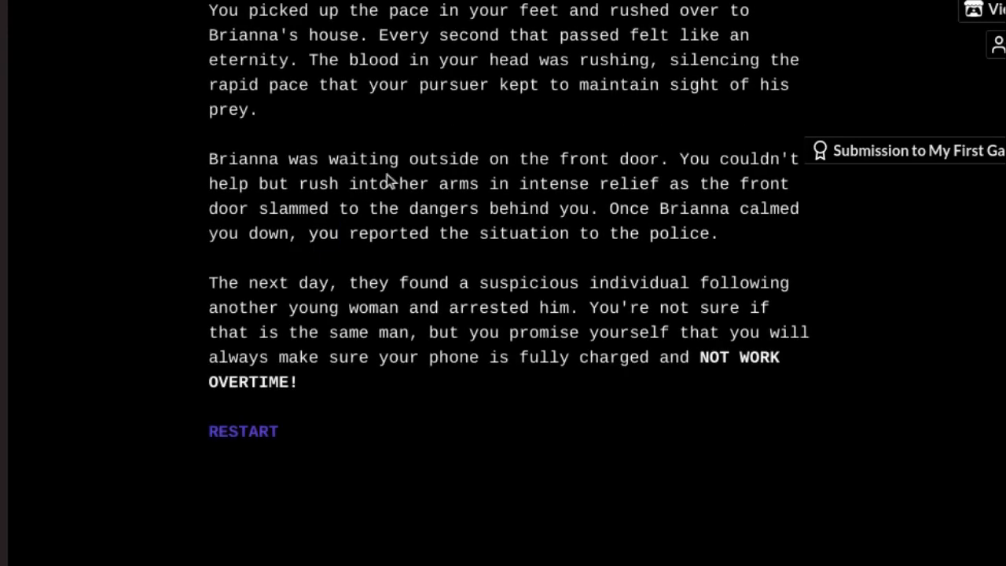
mouse_move(412, 189)
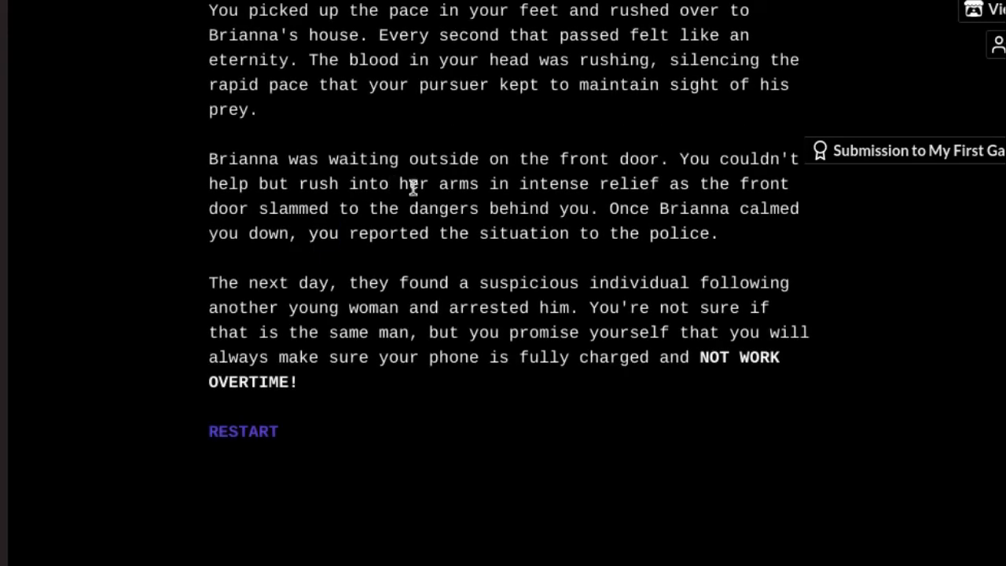
mouse_move(383, 220)
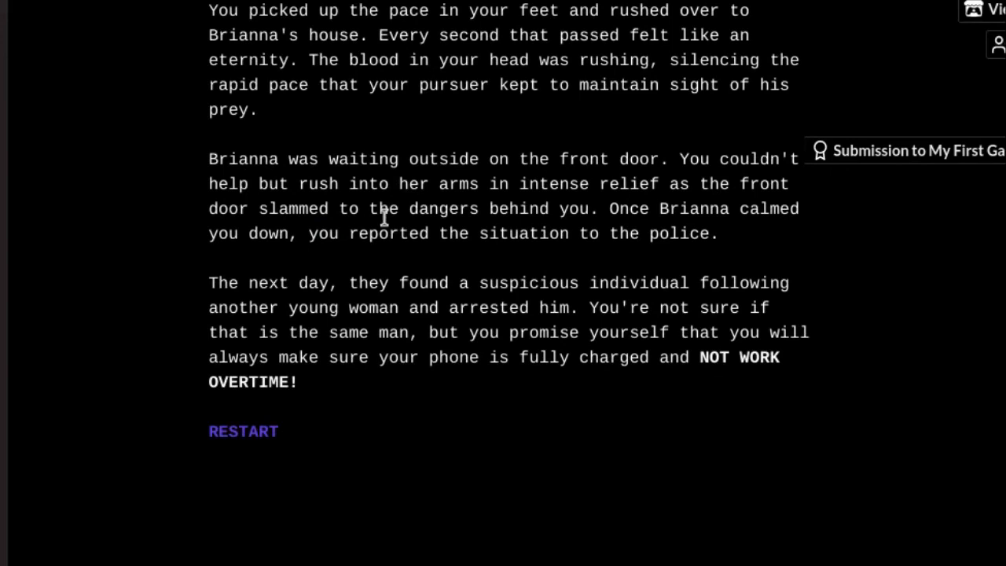
mouse_move(340, 255)
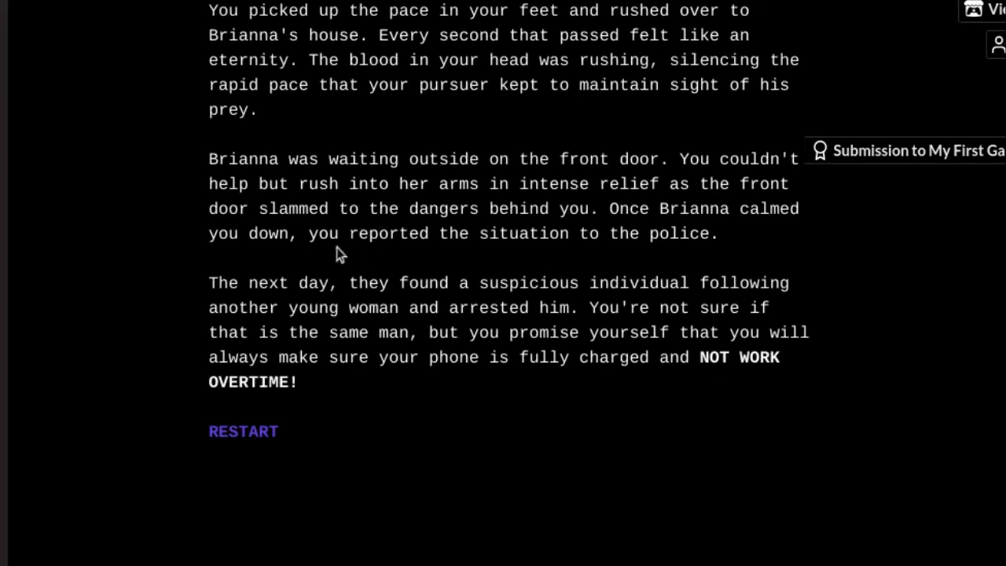
mouse_move(336, 229)
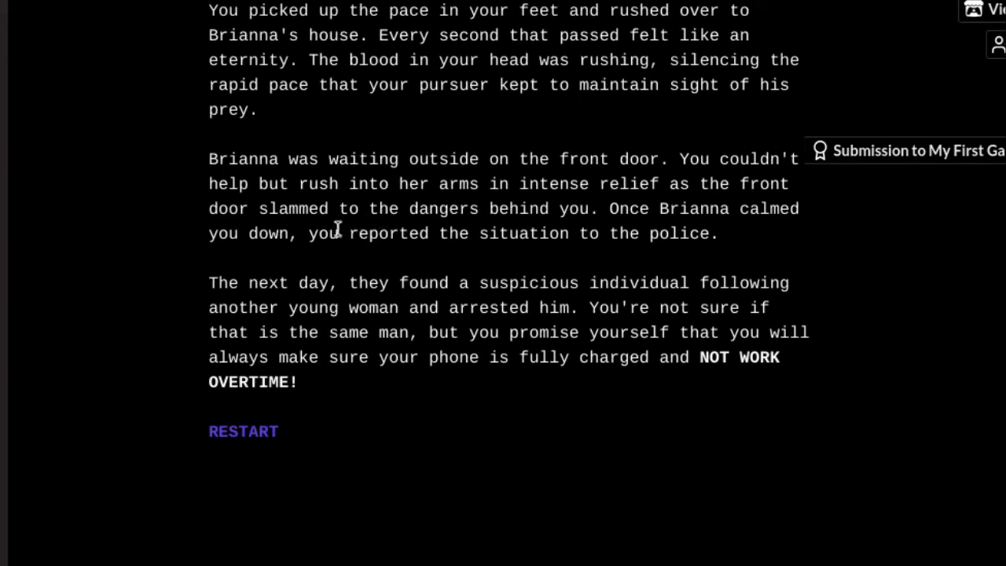
mouse_move(396, 184)
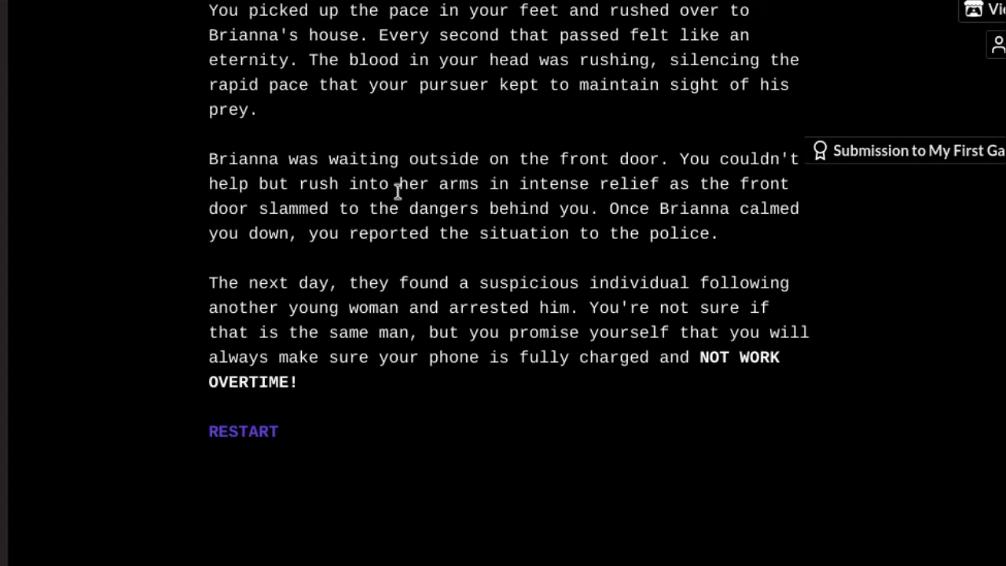
mouse_move(396, 206)
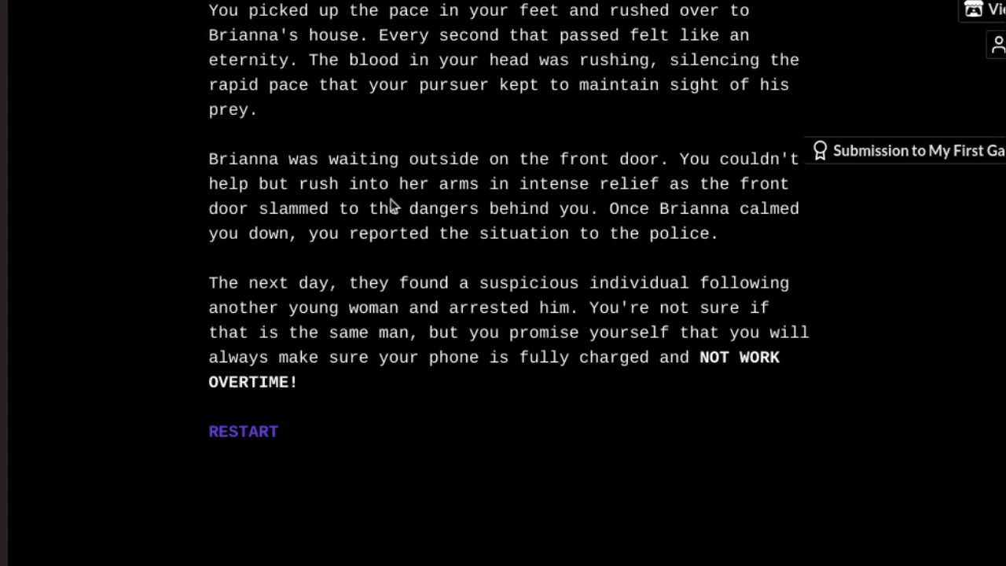
mouse_move(358, 226)
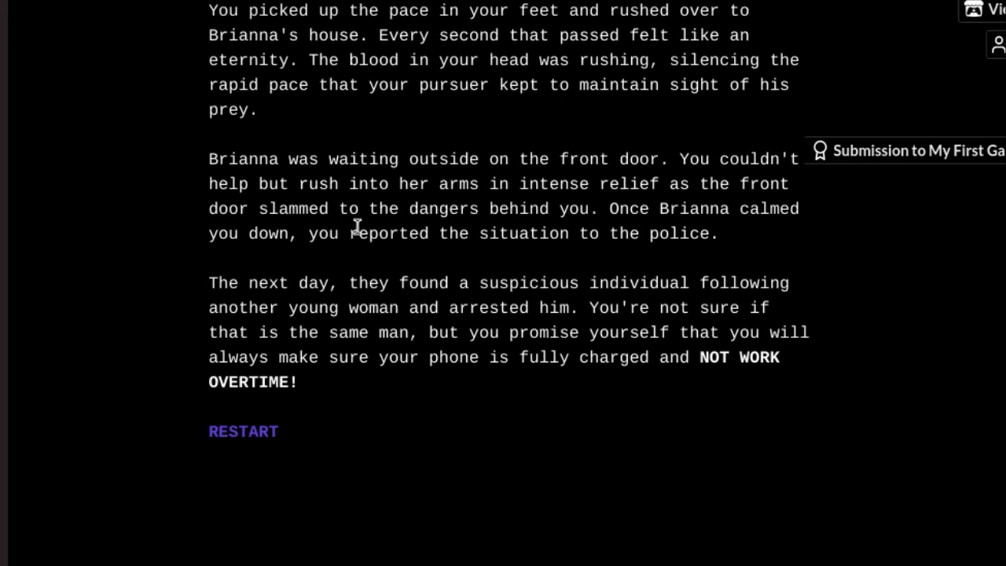
mouse_move(188, 261)
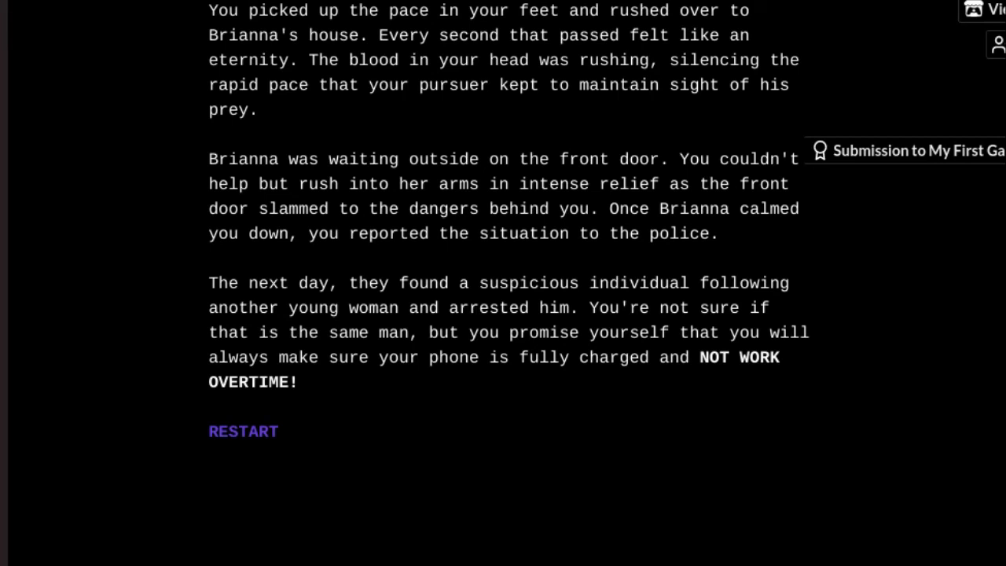
mouse_move(206, 229)
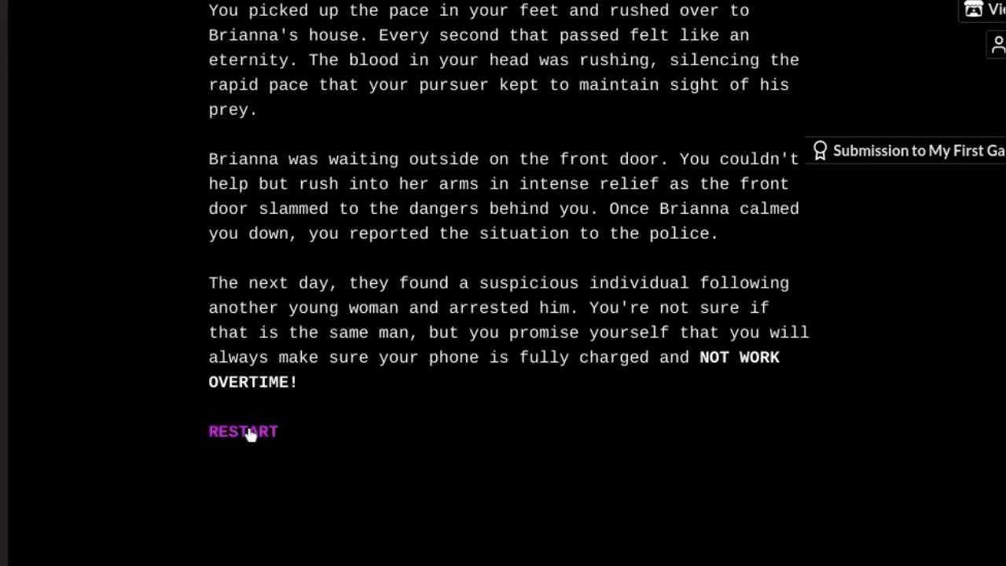
Step: Restart from the Brianna safe-arrival ending to the title screen
click(242, 431)
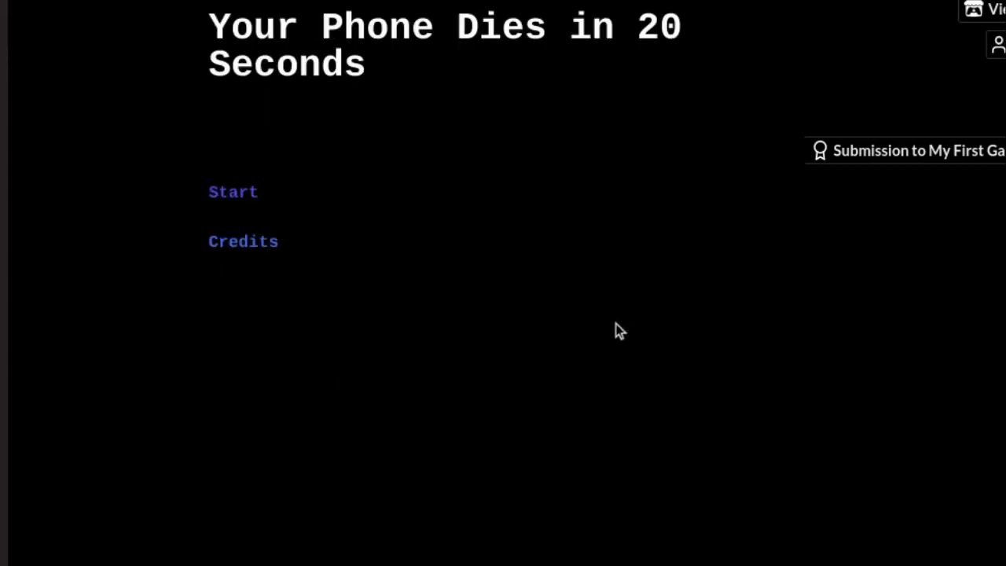